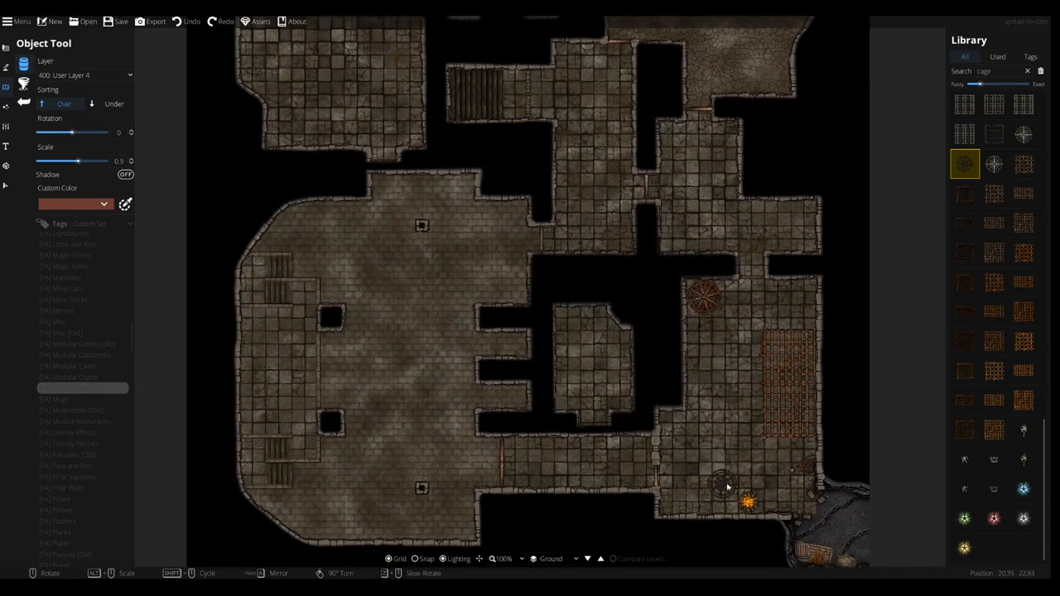
Try the round stone floor piece in the hall, the small enclosed room and near the top wall
{"action": "scroll", "scroll_direction": "up", "scroll_amount": 3}
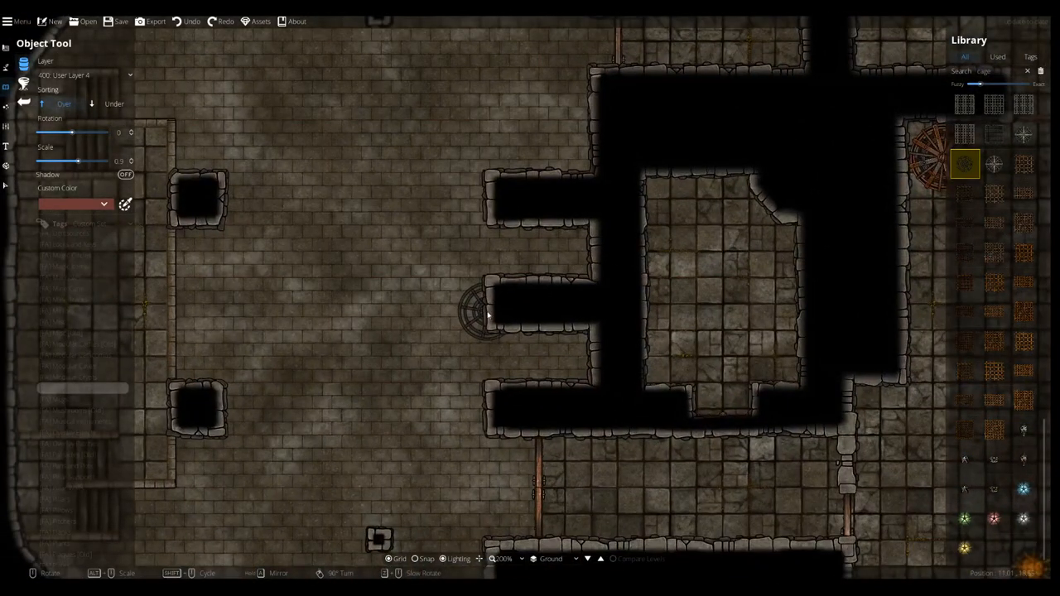
{"action": "left_click_drag", "start_coordinate": [477, 311], "coordinate": [467, 262]}
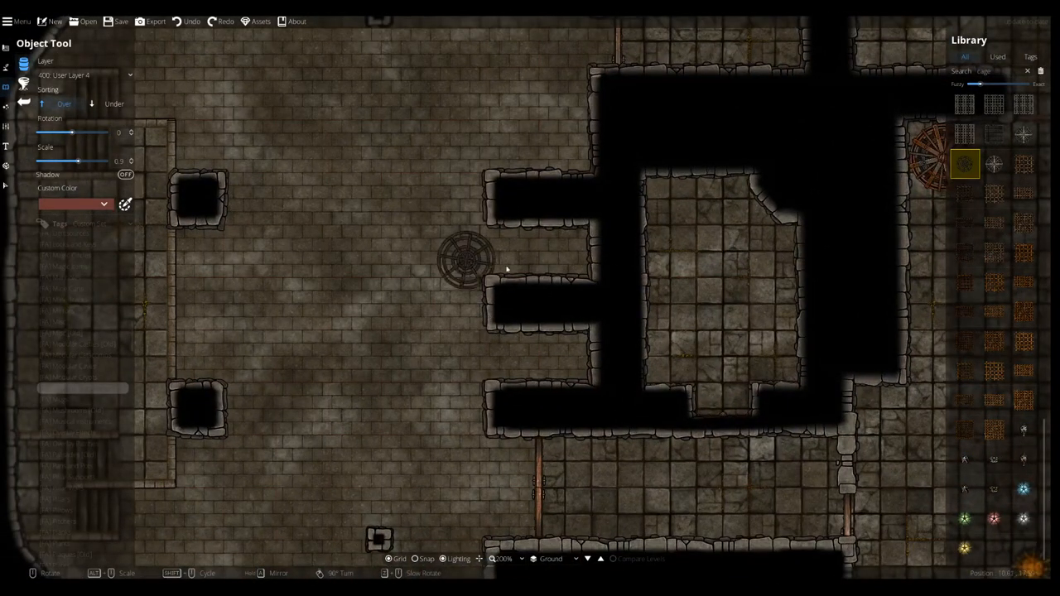
{"action": "left_click_drag", "start_coordinate": [467, 262], "coordinate": [721, 318]}
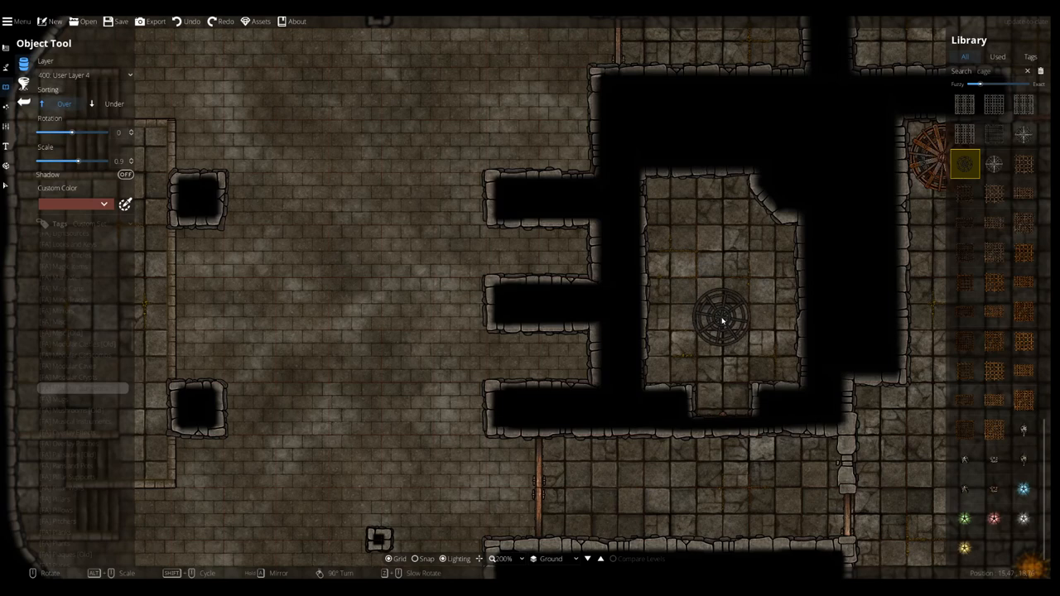
{"action": "left_click_drag", "start_coordinate": [720, 318], "coordinate": [231, 240]}
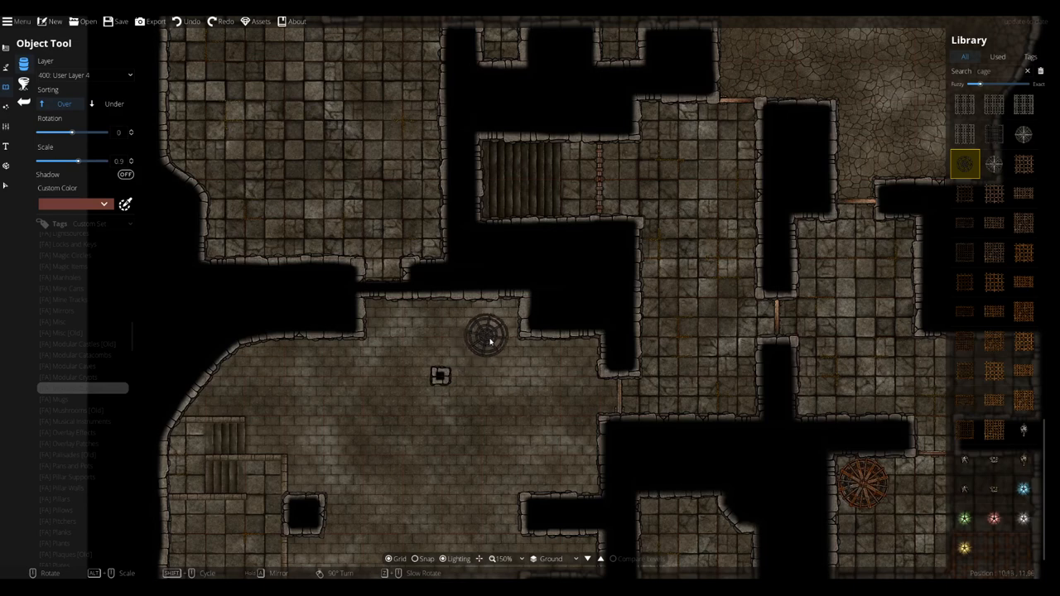
{"action": "left_click_drag", "start_coordinate": [484, 340], "coordinate": [513, 377]}
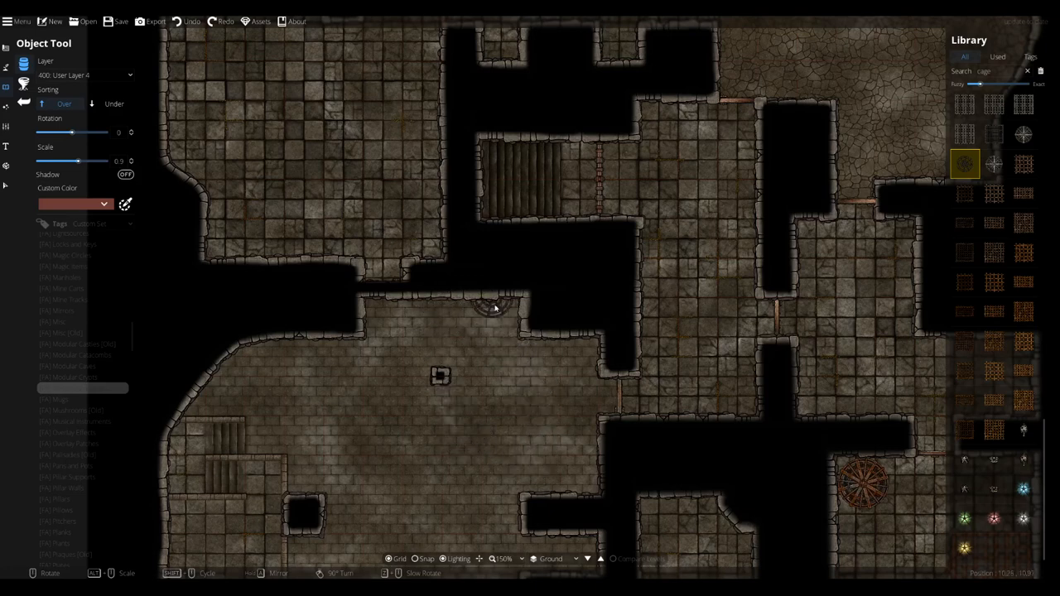
Set the round piece against the top wall, then try it near the hall's left pillars
{"action": "left_click", "coordinate": [451, 328]}
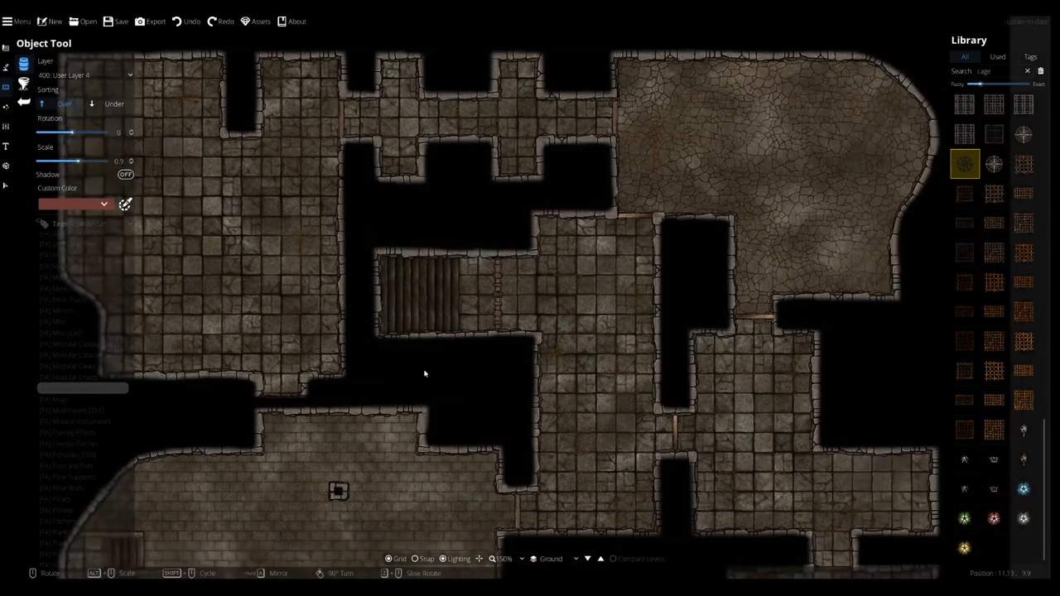
{"action": "left_click", "coordinate": [590, 352]}
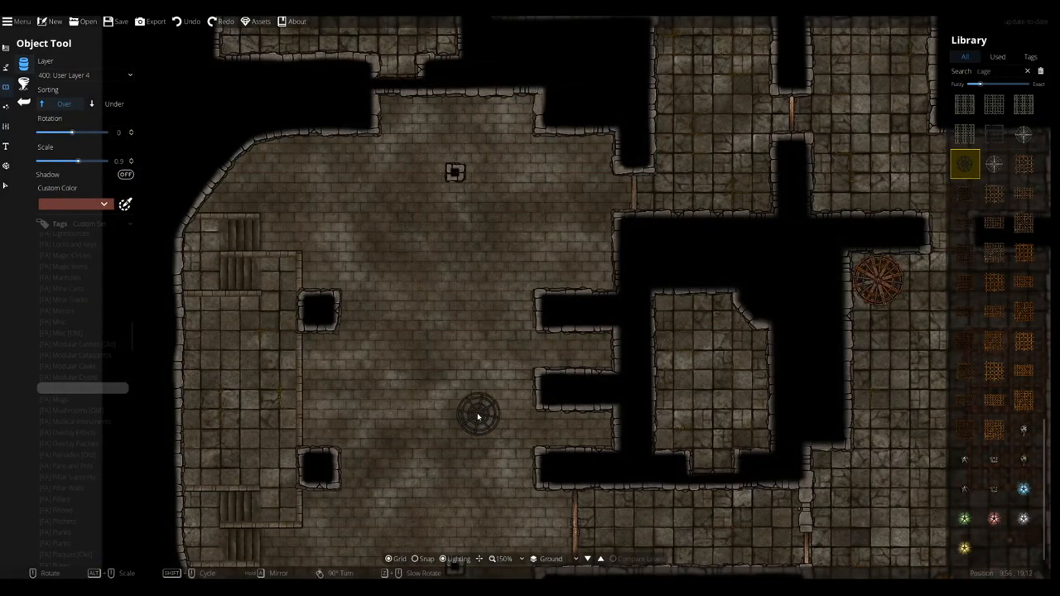
{"action": "scroll", "scroll_direction": "down", "scroll_amount": 3}
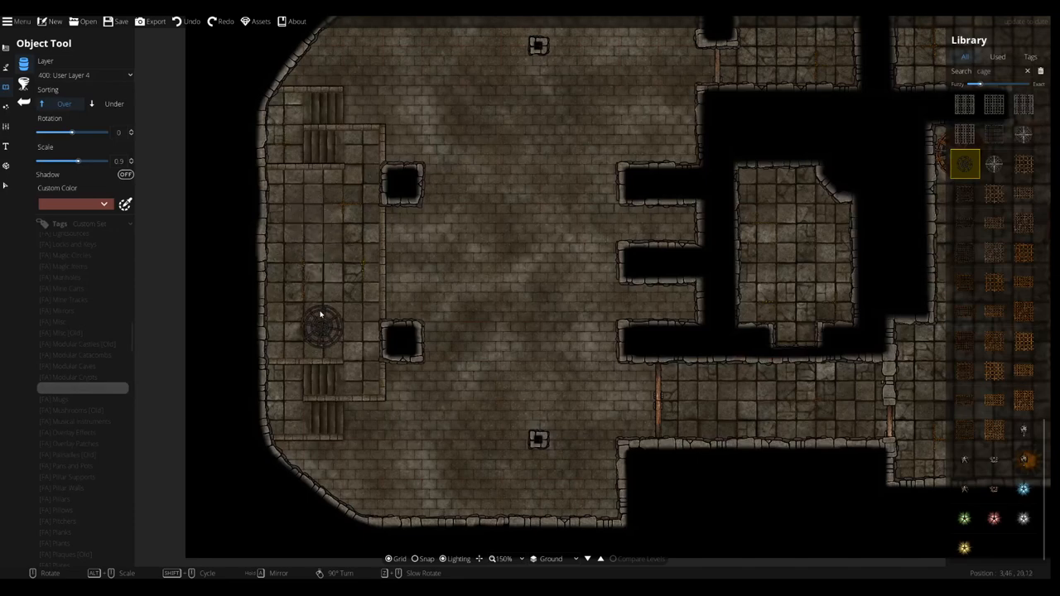
{"action": "left_click_drag", "start_coordinate": [321, 323], "coordinate": [505, 282]}
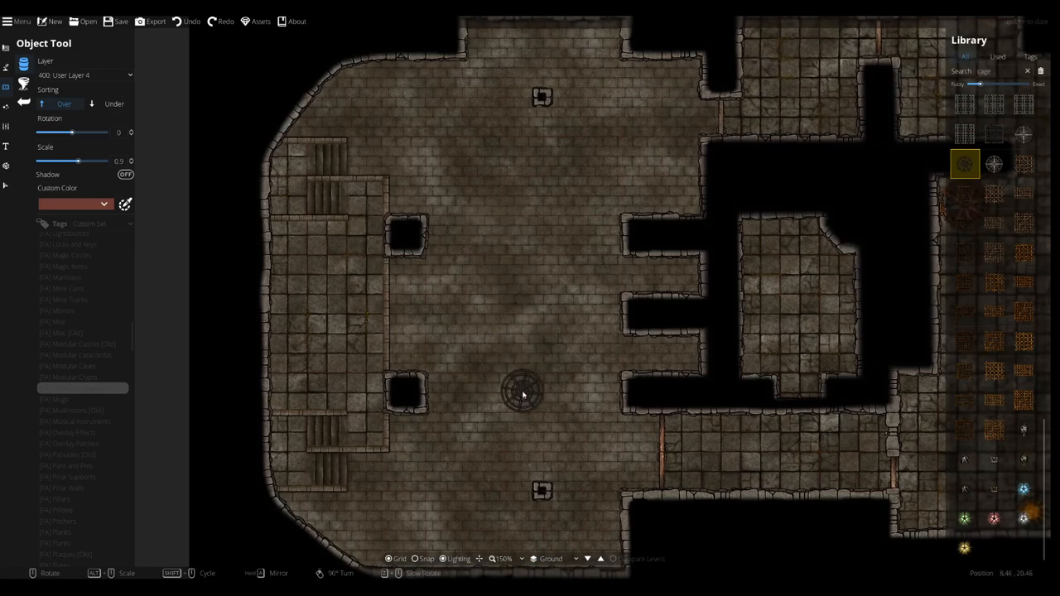
Settle the round piece centrally and lay out a square outline in the hall's centre
{"action": "left_click_drag", "start_coordinate": [522, 394], "coordinate": [522, 335]}
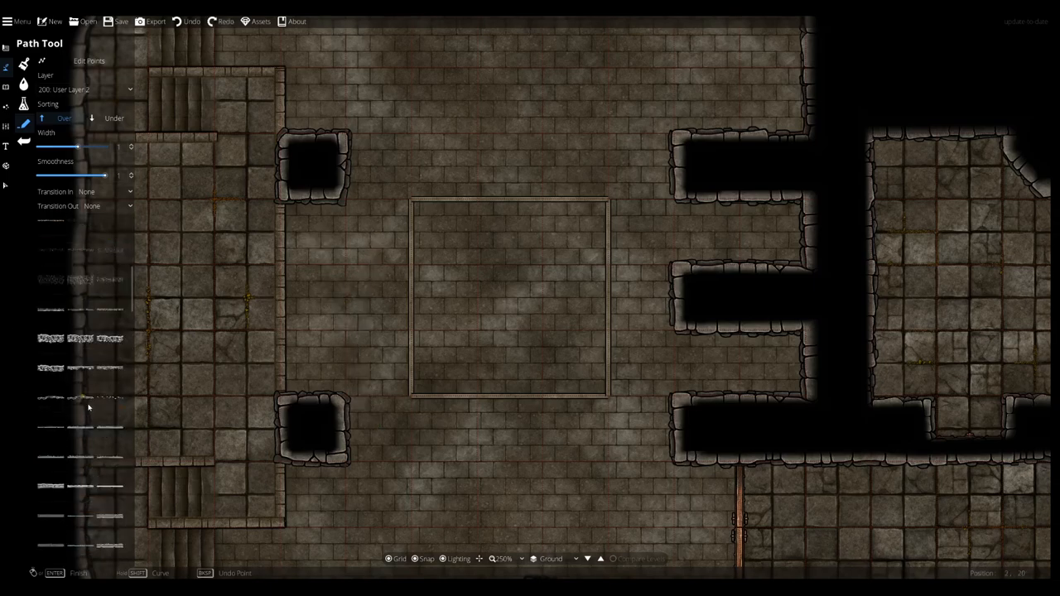
{"action": "left_click", "coordinate": [10, 85]}
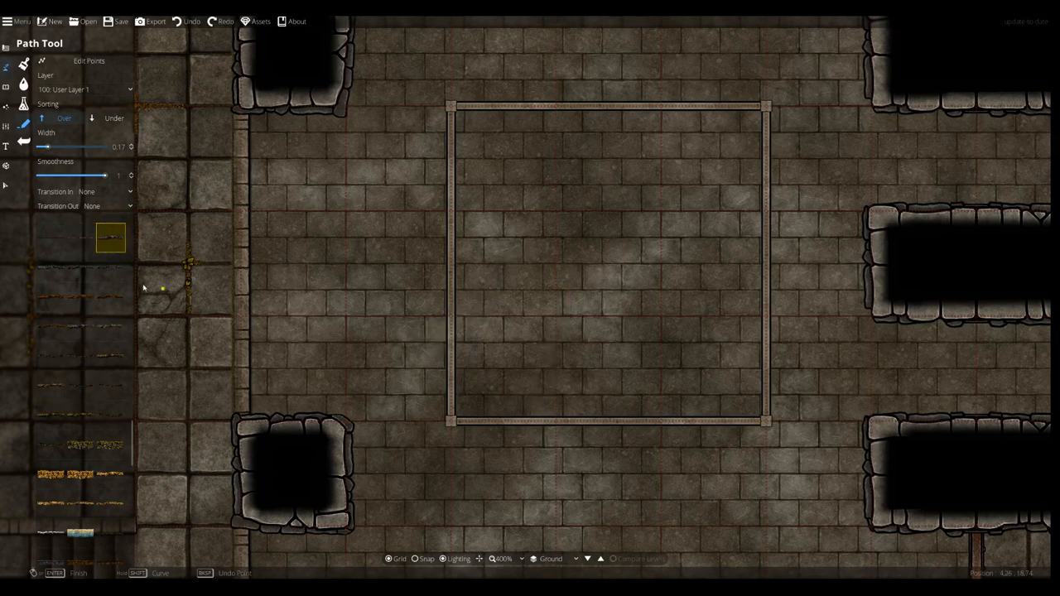
{"action": "left_click", "coordinate": [82, 267]}
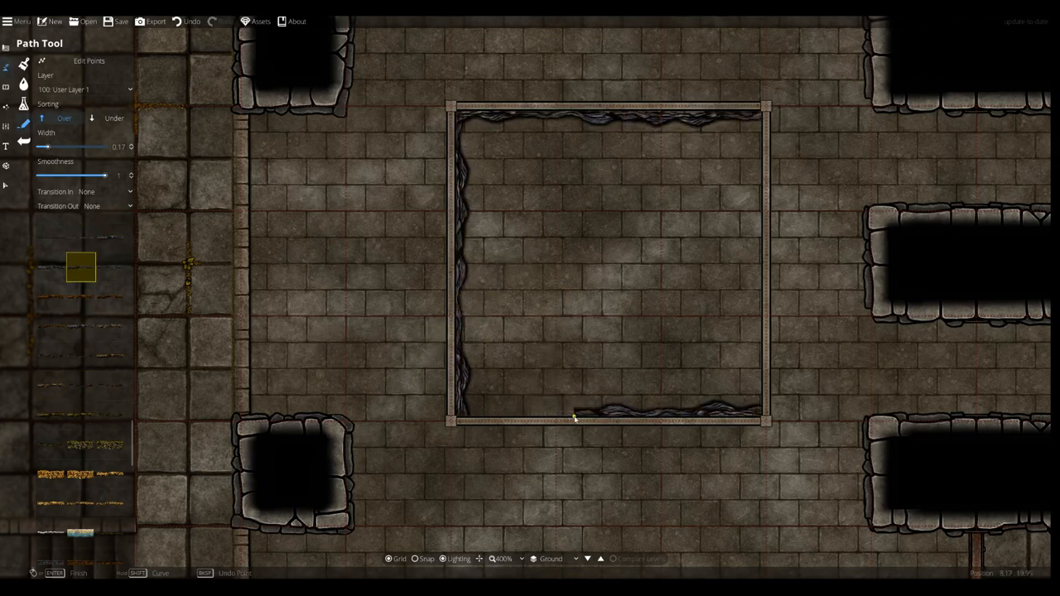
Trace rough rock edging along the square's bottom and top sides with faded ends
{"action": "left_click", "coordinate": [762, 431]}
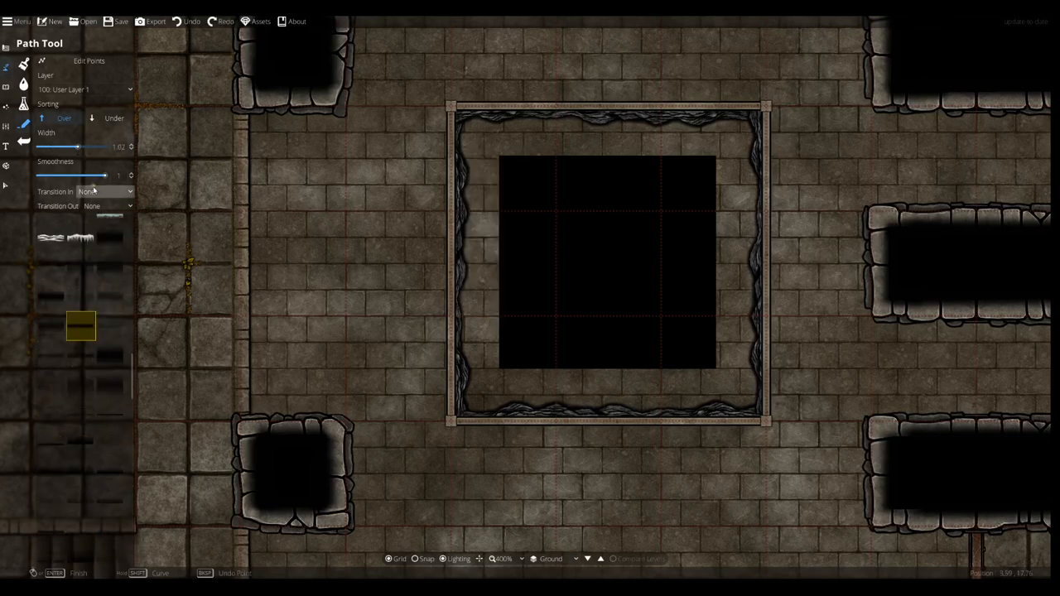
{"action": "left_click", "coordinate": [103, 192]}
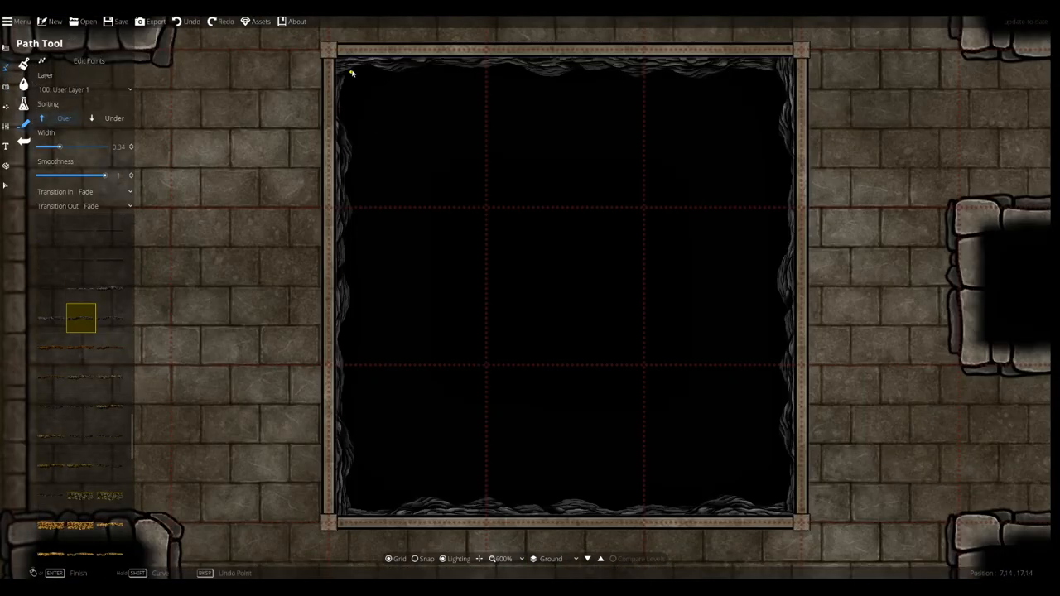
{"action": "left_click", "coordinate": [115, 117]}
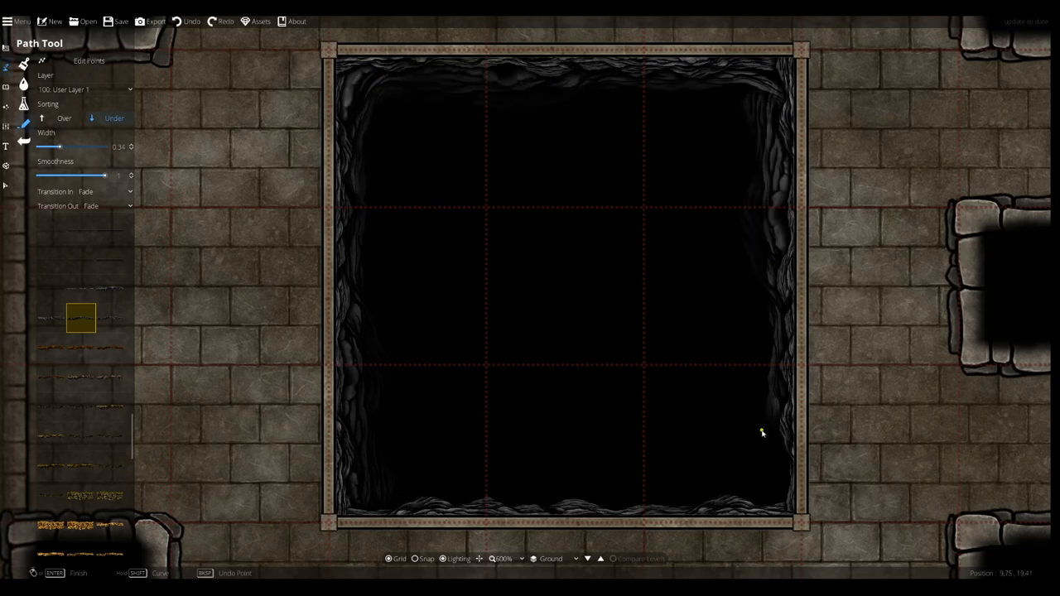
{"action": "mouse_move", "coordinate": [340, 484]}
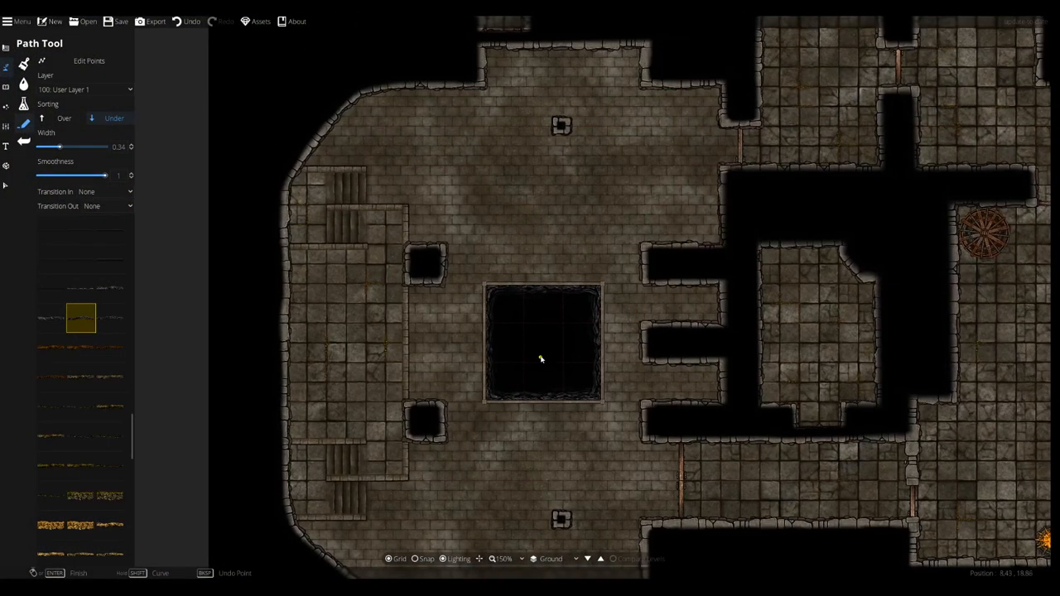
{"action": "mouse_move", "coordinate": [547, 348]}
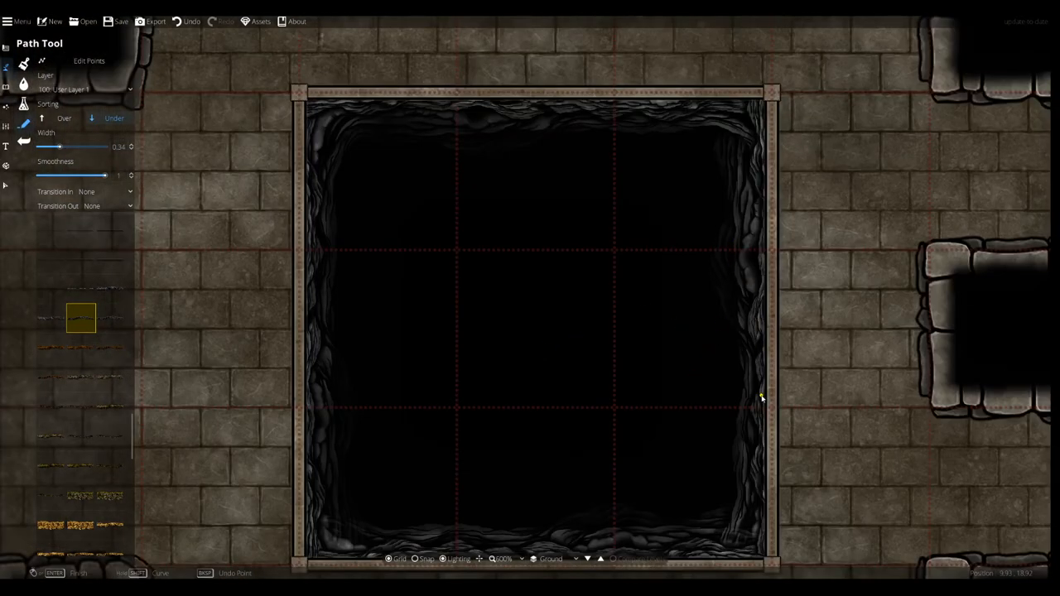
{"action": "mouse_move", "coordinate": [716, 198]}
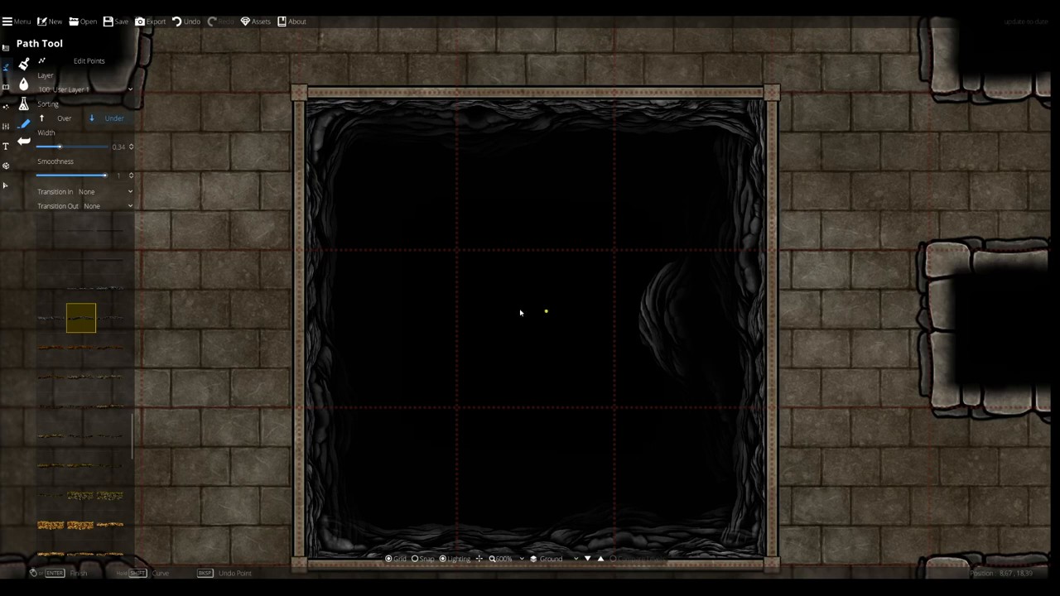
{"action": "mouse_move", "coordinate": [358, 303]}
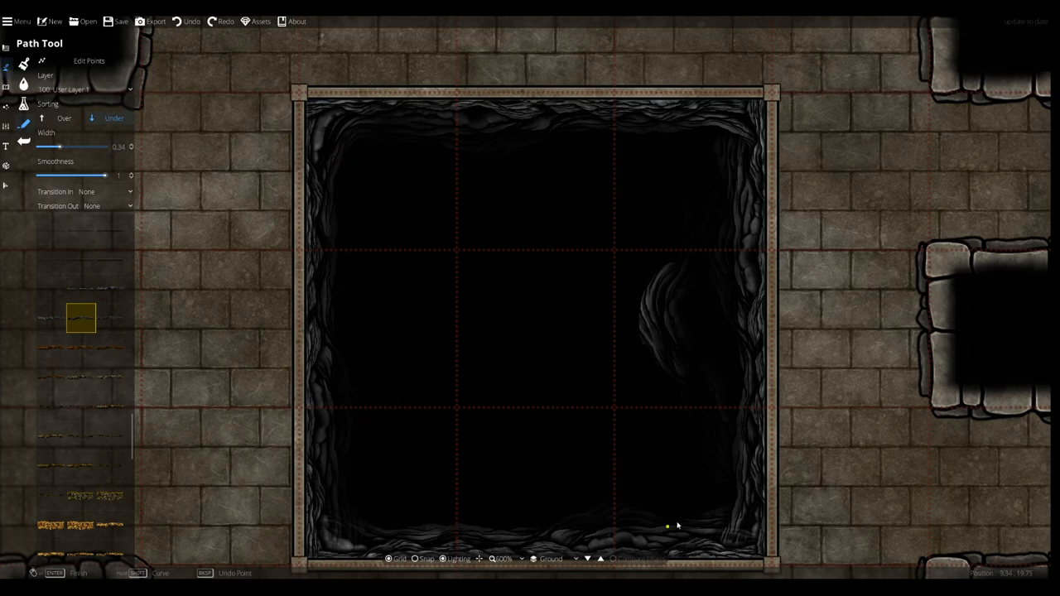
{"action": "mouse_move", "coordinate": [575, 222]}
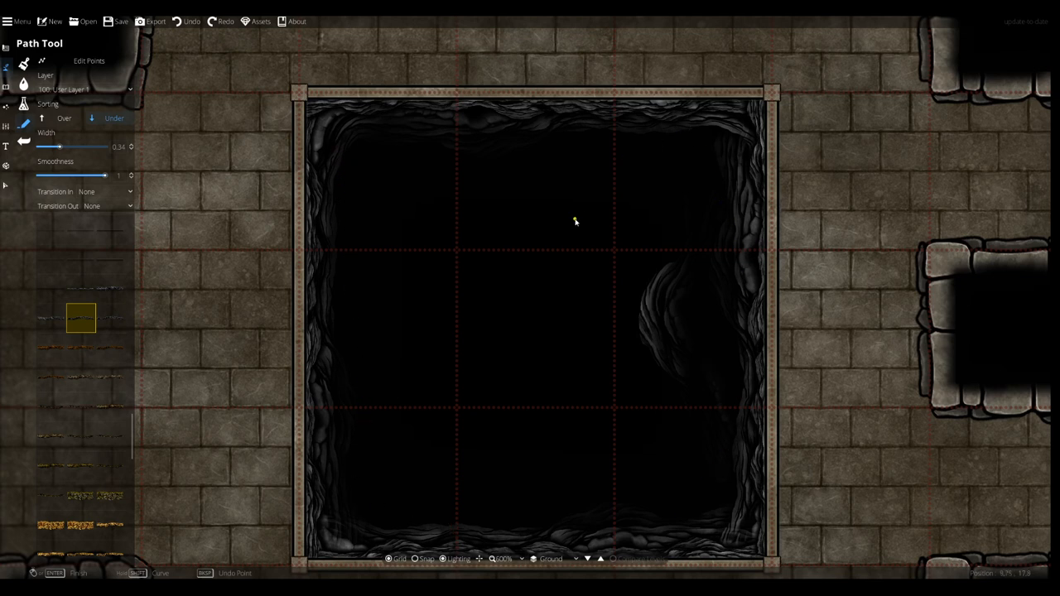
Finish the bulging rock outcrop on the pit's right inner wall
{"action": "left_click", "coordinate": [434, 263]}
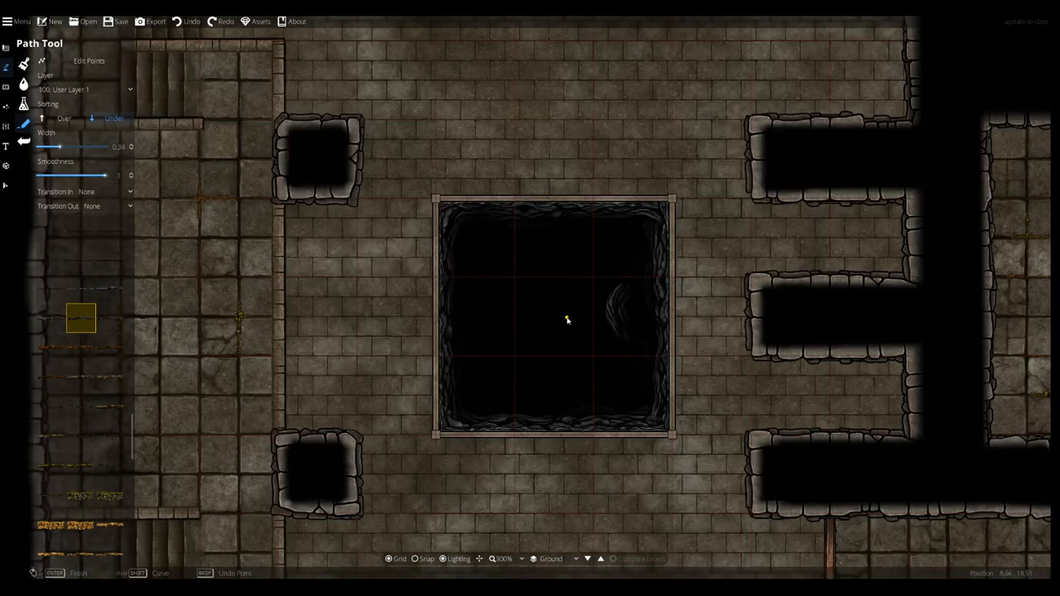
{"action": "mouse_move", "coordinate": [593, 315]}
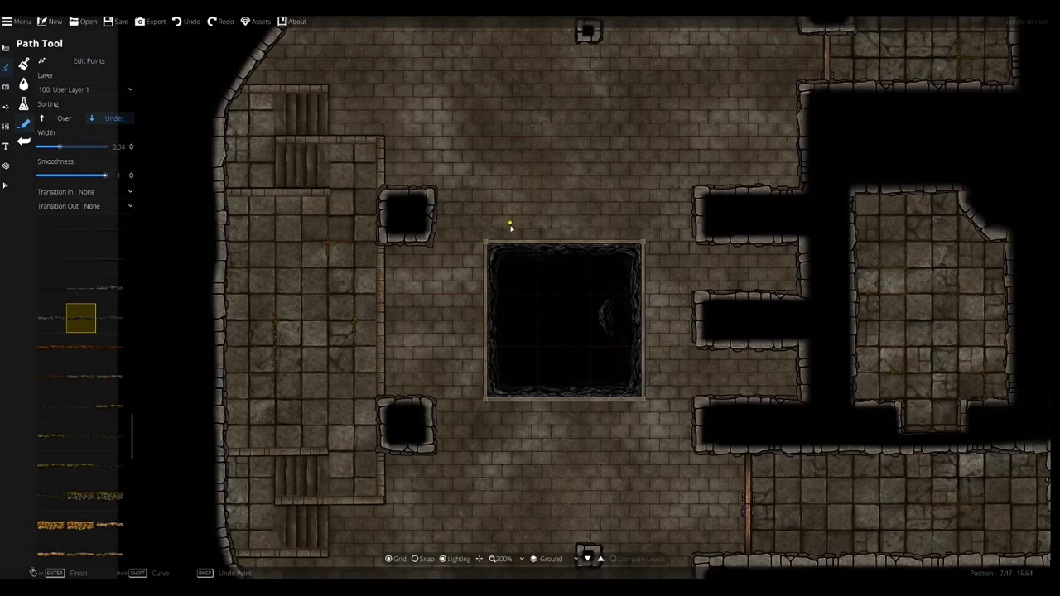
Select the rock edging around the pit in the hall centre
{"action": "left_click", "coordinate": [6, 186]}
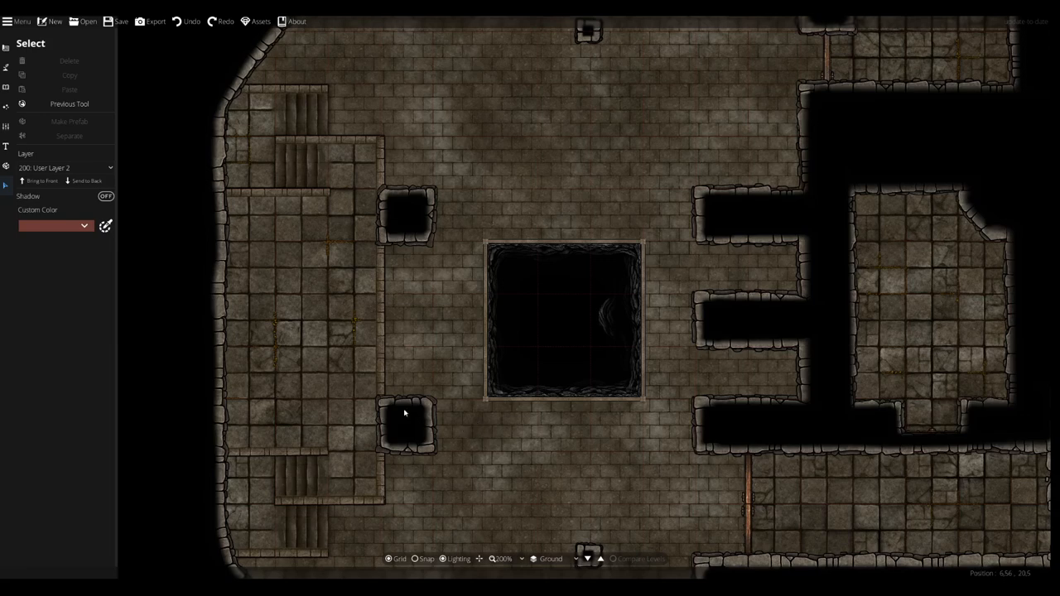
{"action": "mouse_move", "coordinate": [268, 272]}
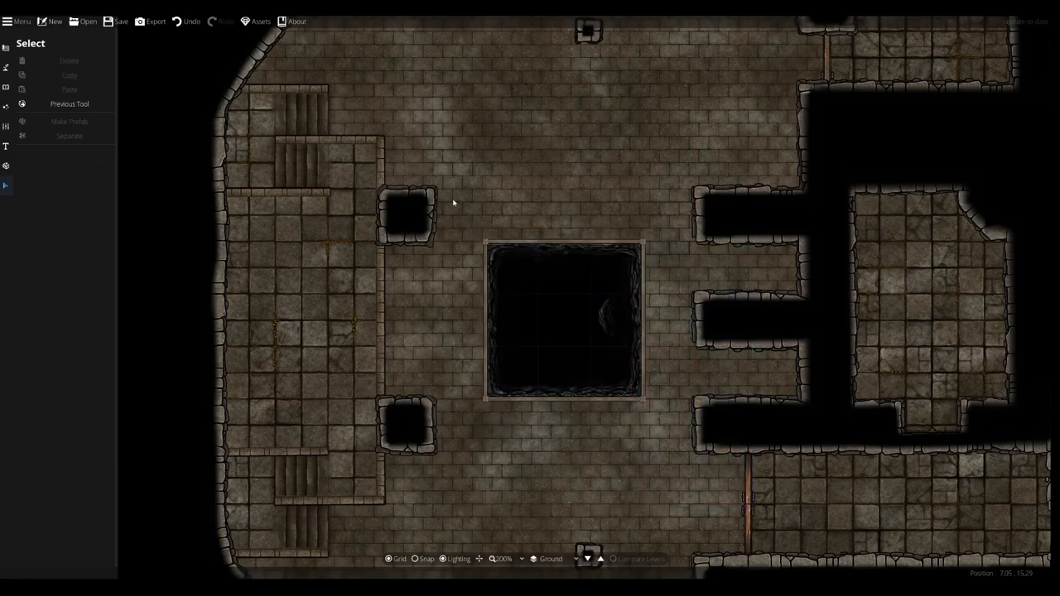
{"action": "left_click", "coordinate": [563, 318]}
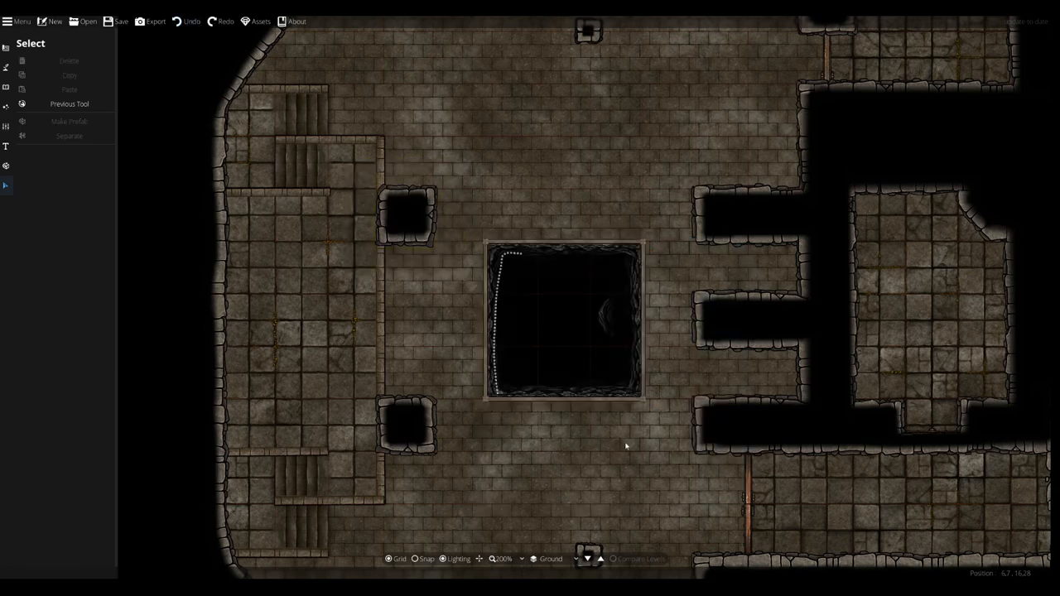
{"action": "left_click", "coordinate": [408, 222]}
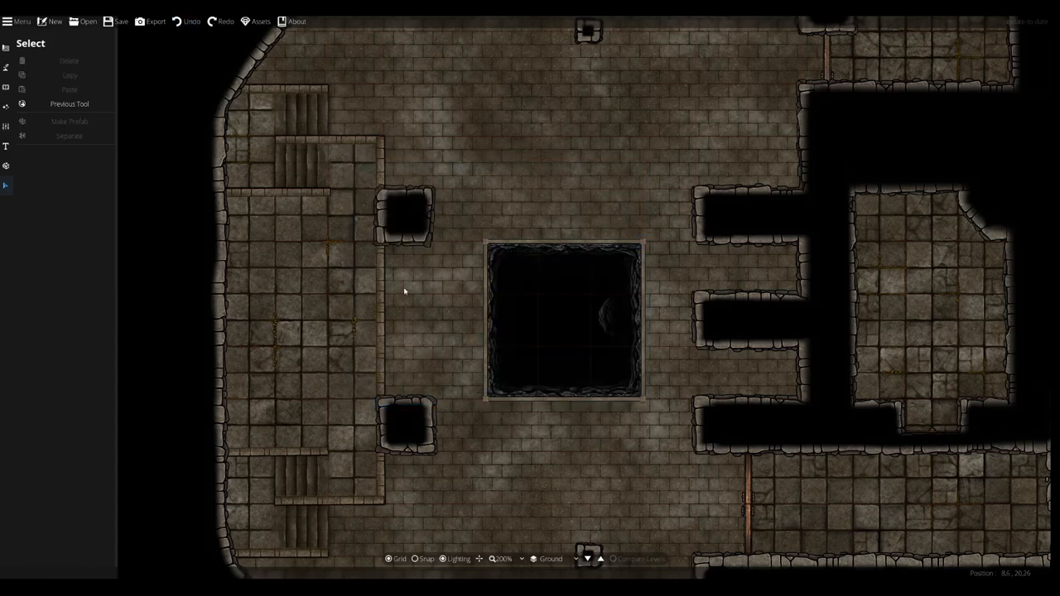
{"action": "mouse_move", "coordinate": [497, 253]}
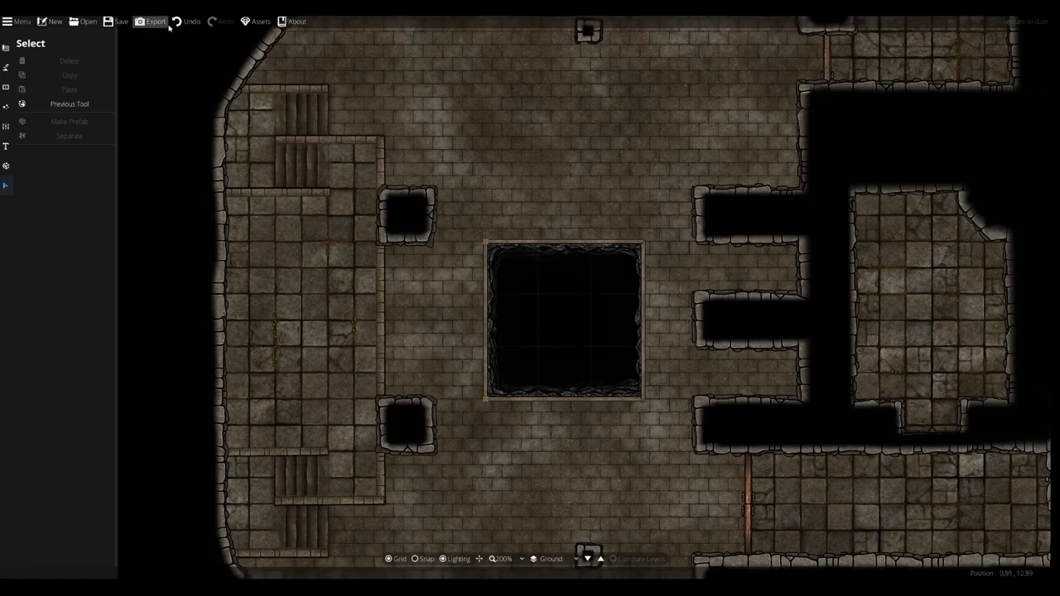
Undo the last pit edits and deselect the hall centre area
{"action": "left_click", "coordinate": [188, 20]}
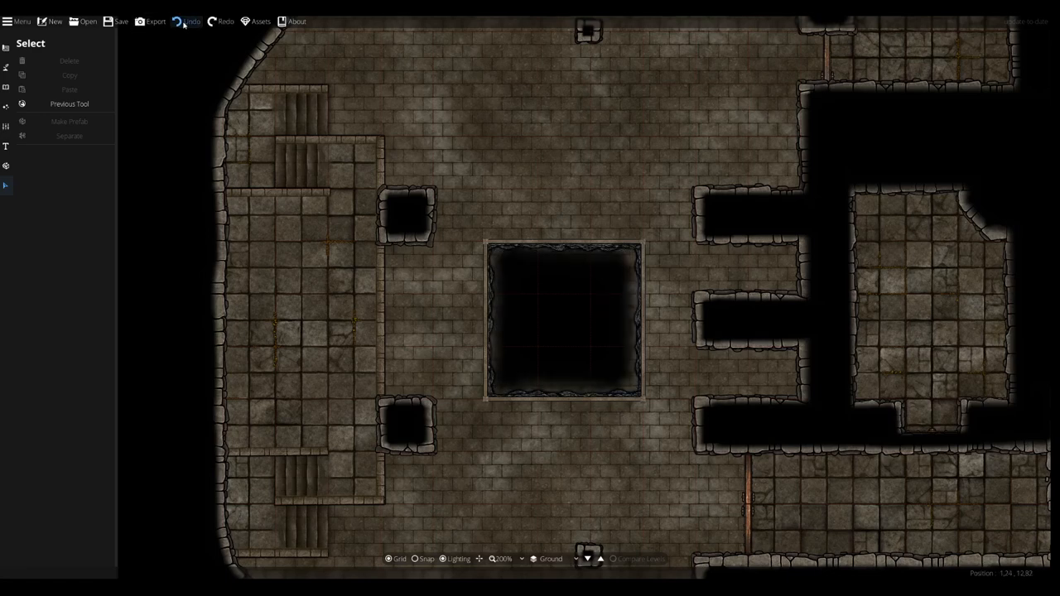
{"action": "left_click", "coordinate": [187, 20]}
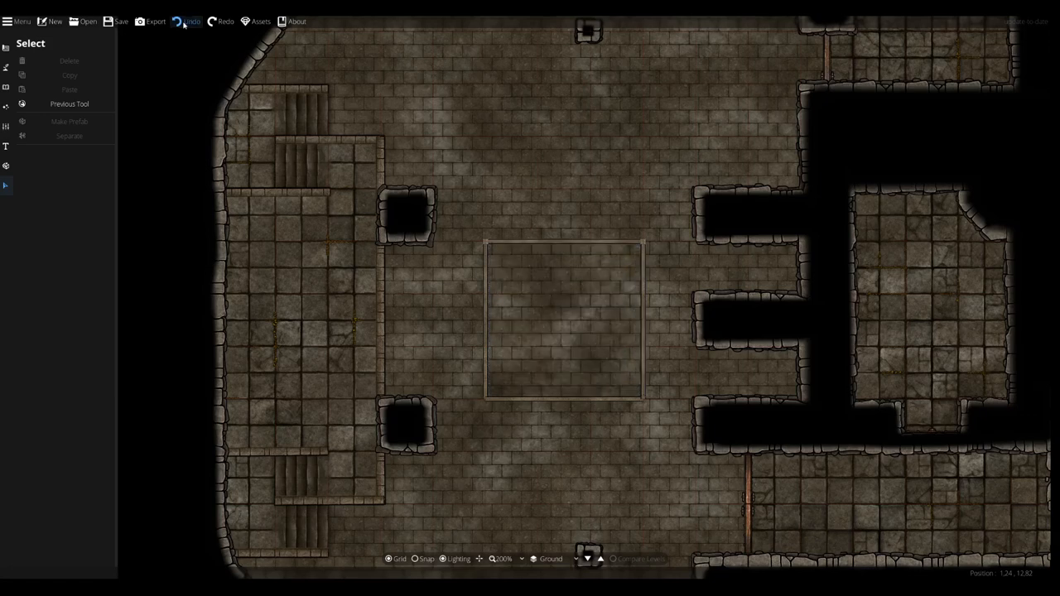
{"action": "left_click", "coordinate": [192, 20]}
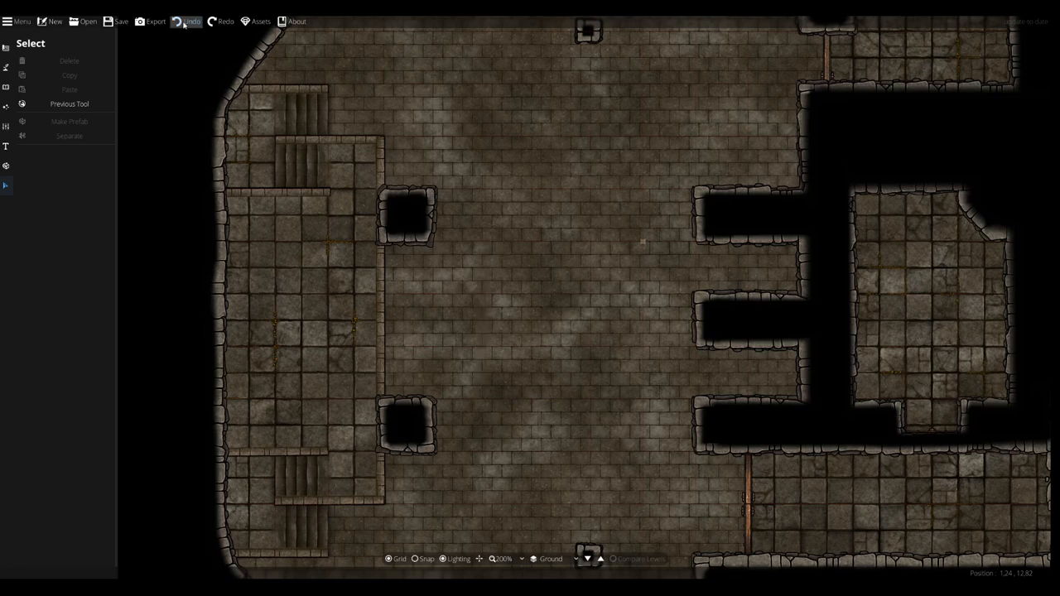
{"action": "mouse_move", "coordinate": [188, 20]}
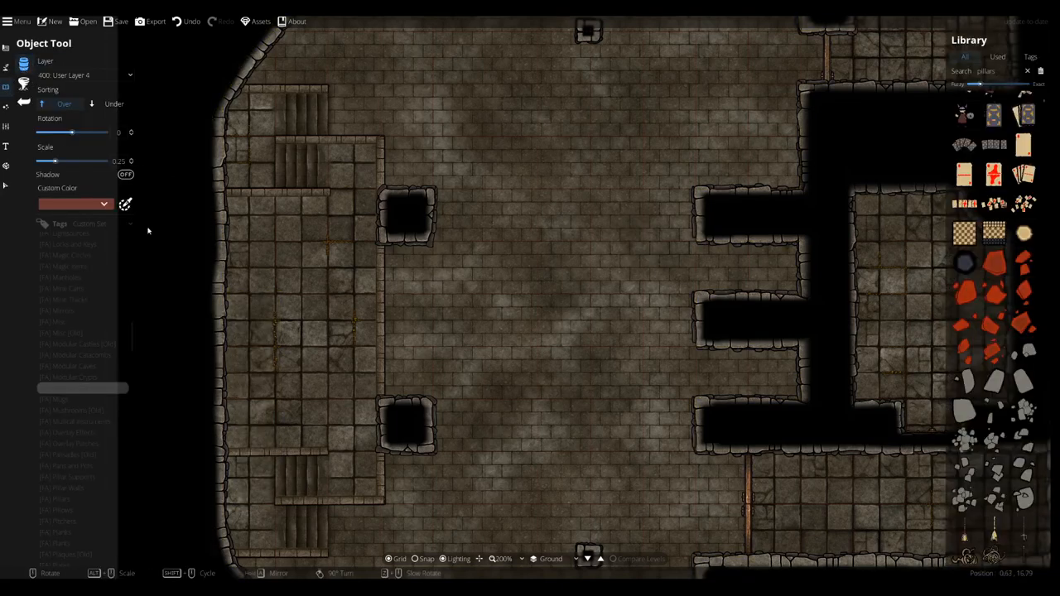
Filter the library to Altars, place a slab on the left dais and a second in the hall
{"action": "left_click", "coordinate": [73, 388]}
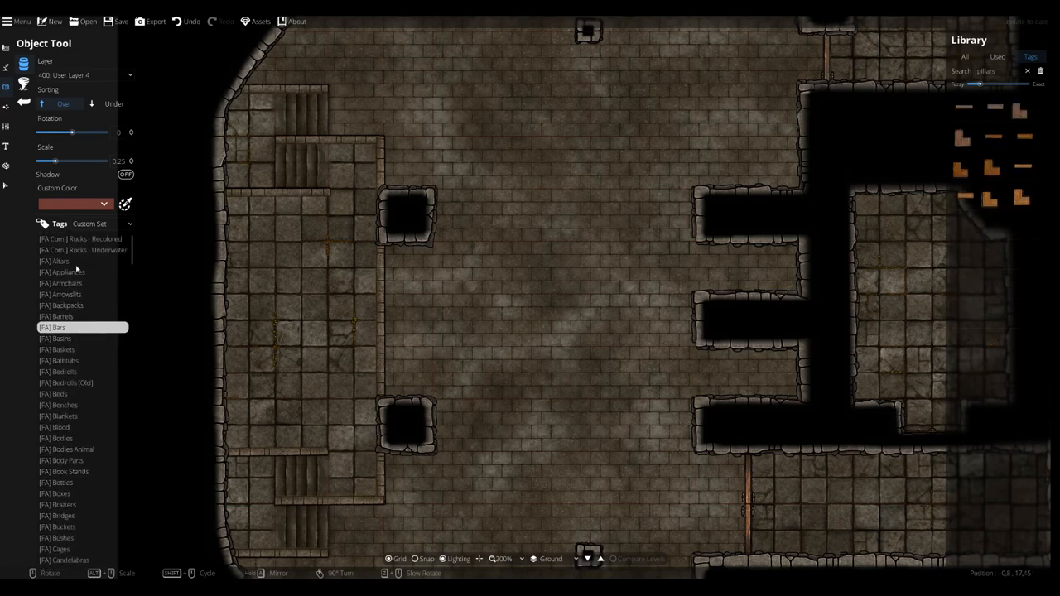
{"action": "left_click", "coordinate": [53, 262]}
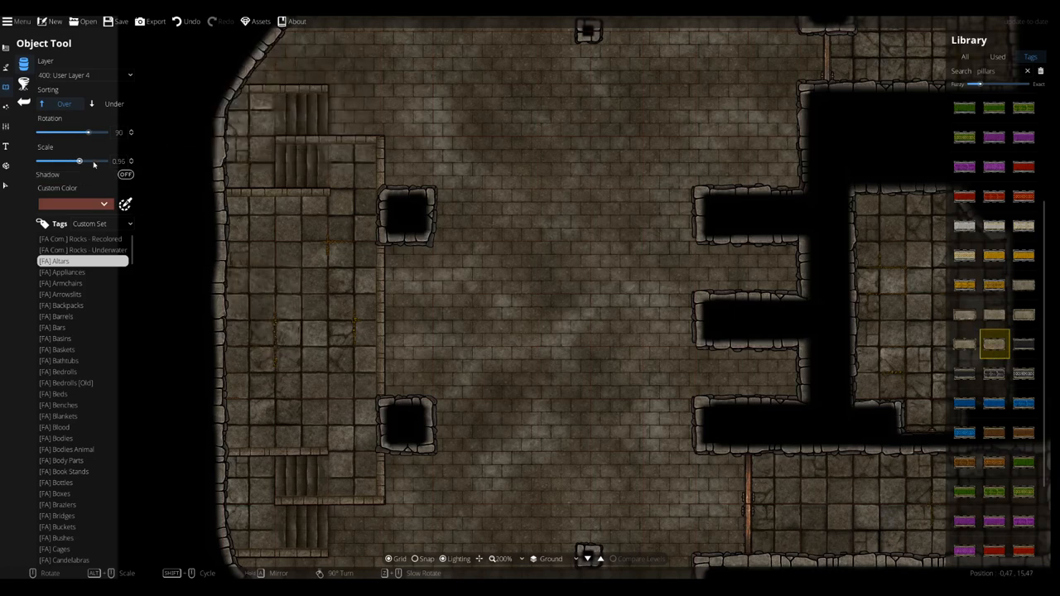
{"action": "left_click", "coordinate": [303, 333]}
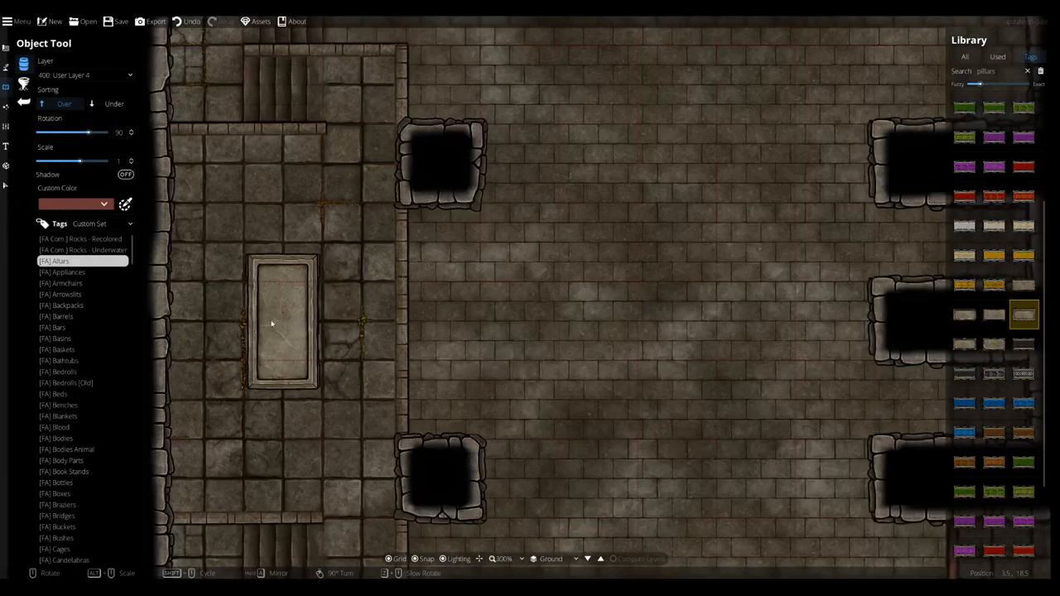
{"action": "left_click", "coordinate": [756, 374]}
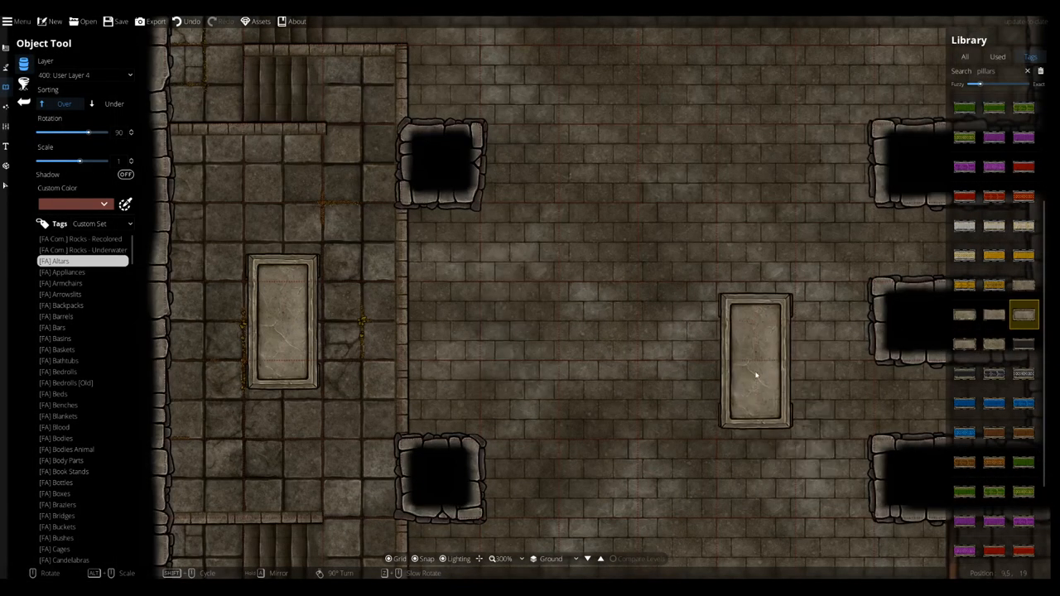
{"action": "left_click_drag", "start_coordinate": [754, 364], "coordinate": [517, 323]}
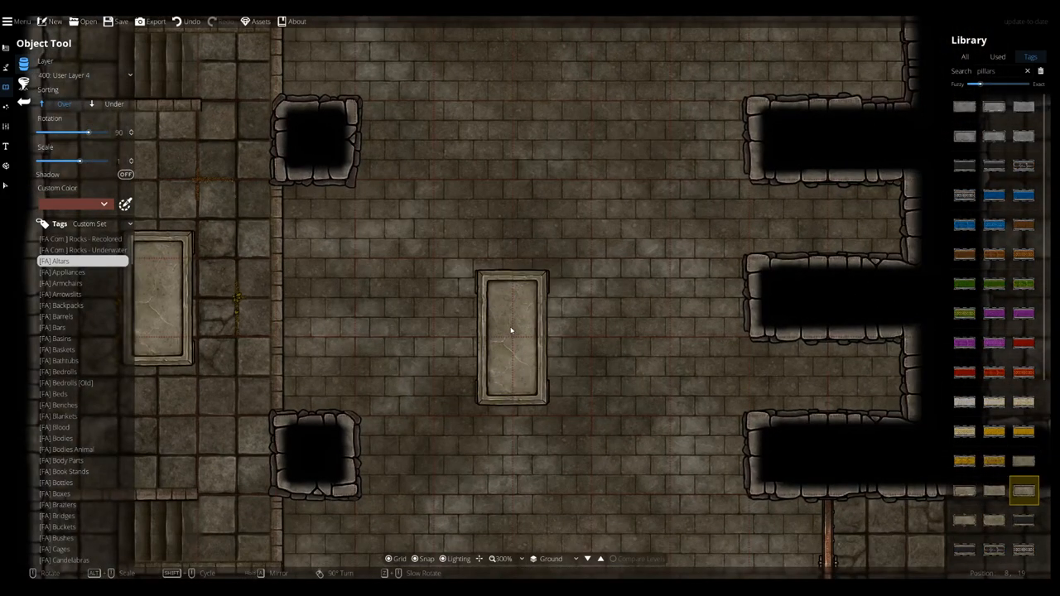
Try the second slab around the hall centre, north and south, settling it beside the east wall stub
{"action": "scroll", "scroll_direction": "down", "scroll_amount": 3}
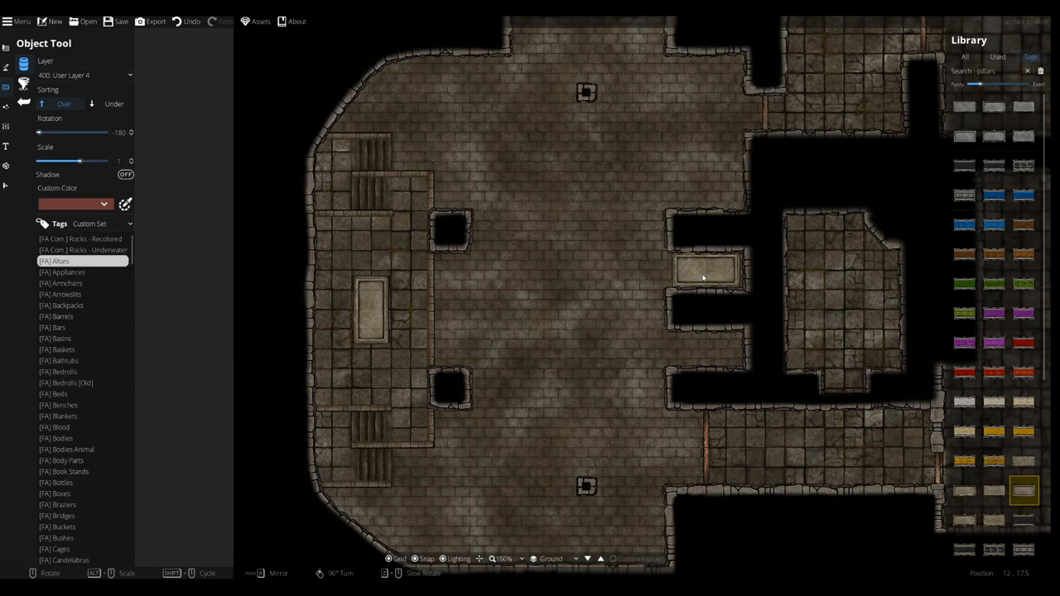
{"action": "left_click_drag", "start_coordinate": [703, 273], "coordinate": [588, 311]}
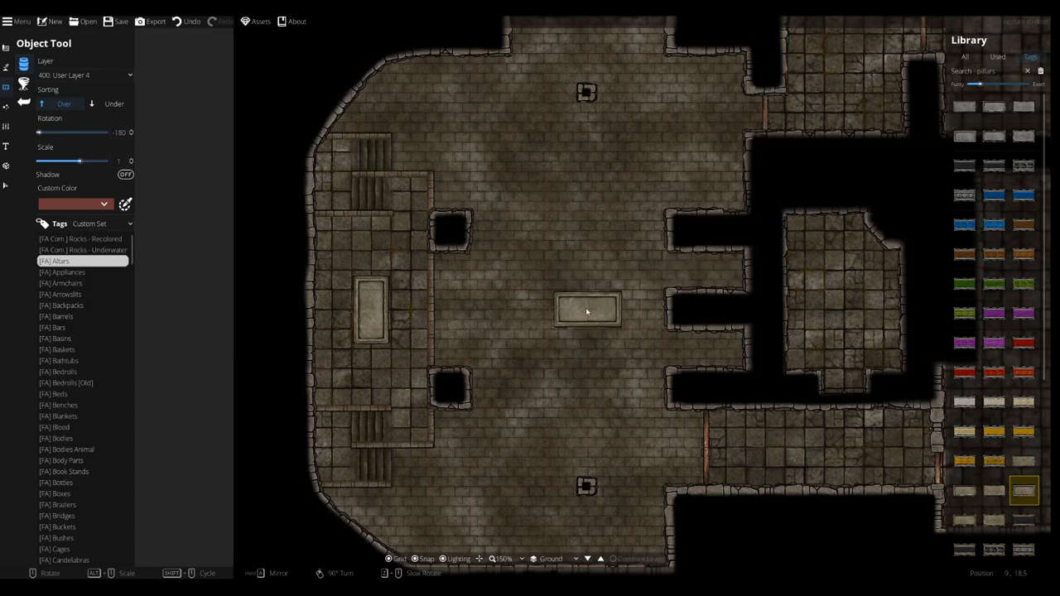
{"action": "left_click_drag", "start_coordinate": [586, 312], "coordinate": [609, 268]}
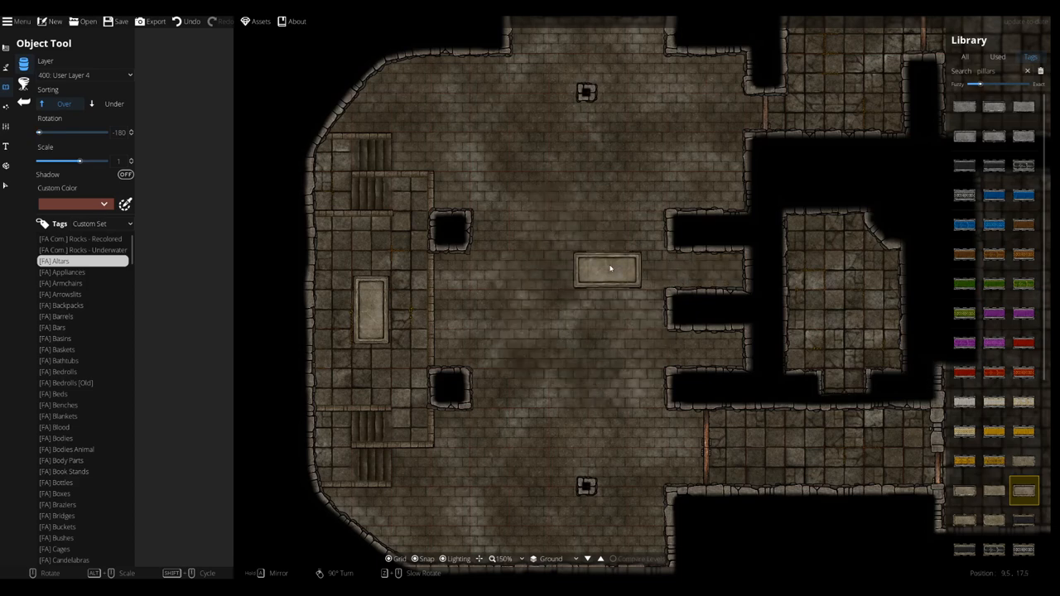
{"action": "left_click_drag", "start_coordinate": [610, 268], "coordinate": [605, 373]}
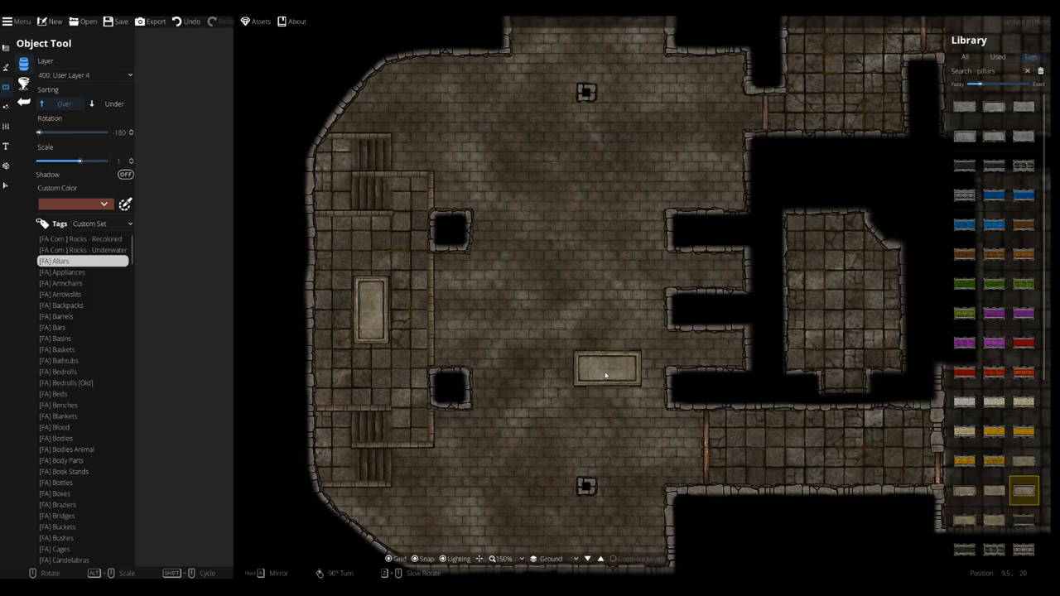
{"action": "left_click_drag", "start_coordinate": [604, 371], "coordinate": [706, 273]}
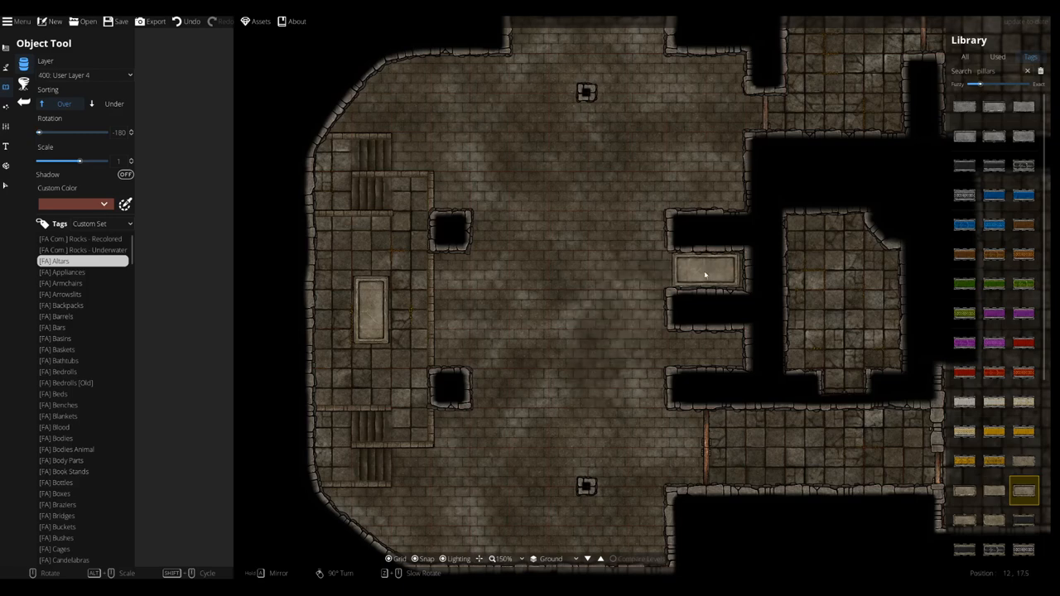
{"action": "left_click_drag", "start_coordinate": [705, 275], "coordinate": [674, 271]}
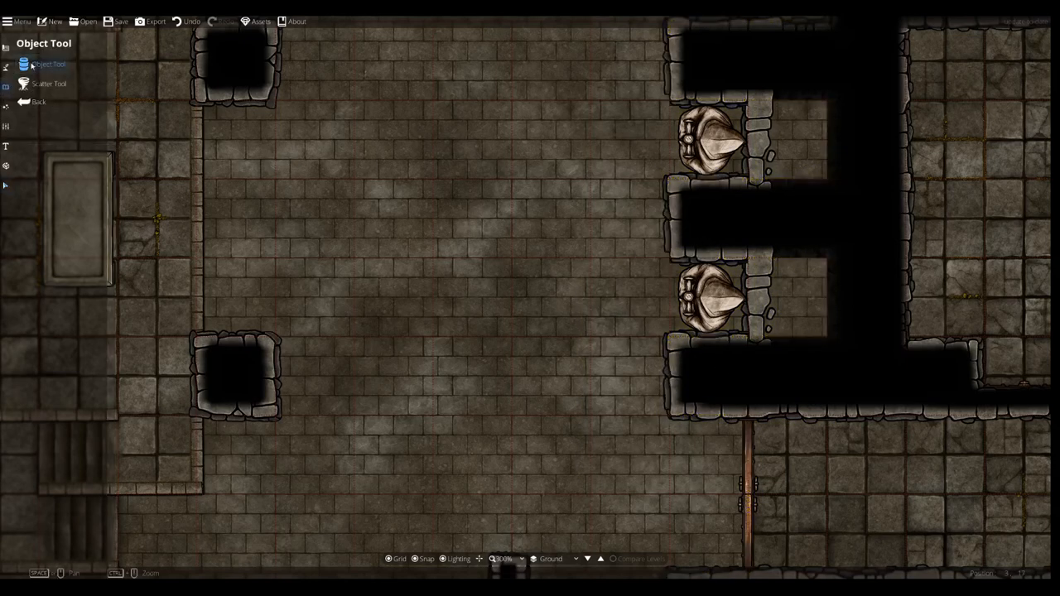
Switch back to placing single objects for the carved stone faces
{"action": "left_click", "coordinate": [48, 63]}
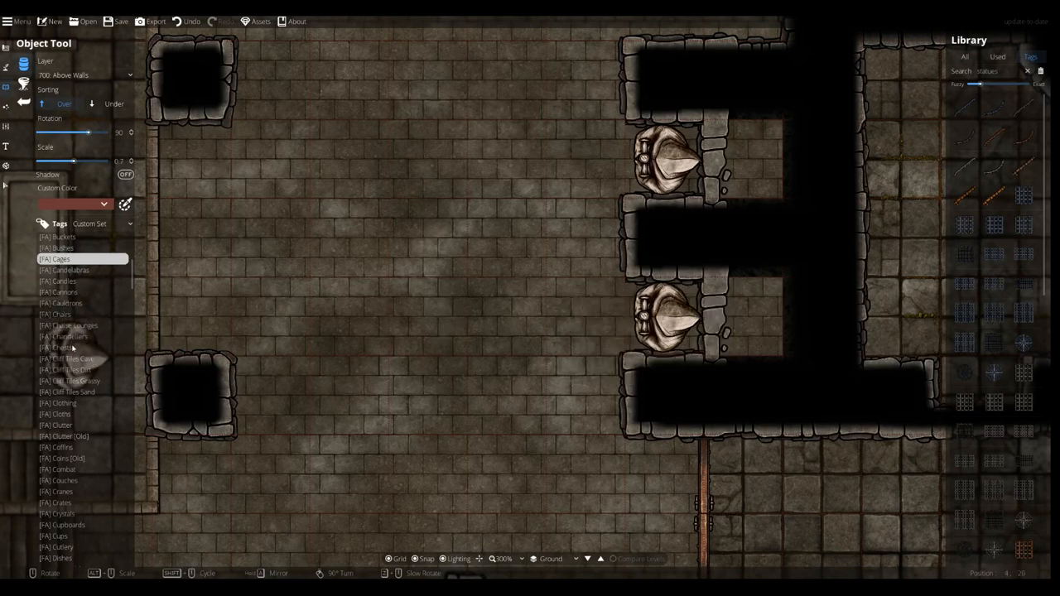
Choose a long wooden bench, place it in the hall and angle it slightly
{"action": "left_click", "coordinate": [66, 358]}
{"action": "type", "text": "benches"}
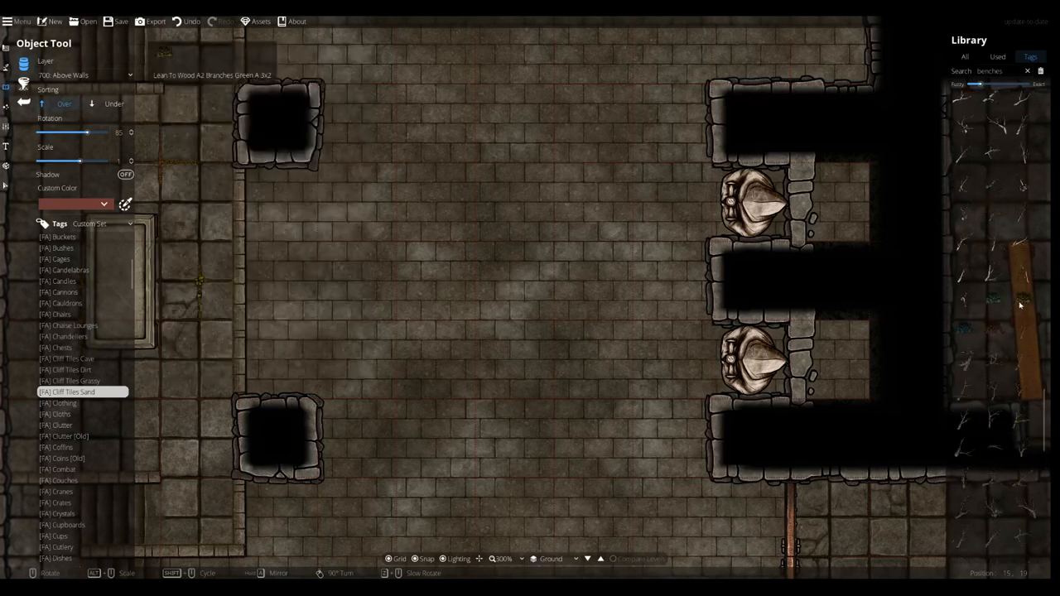
{"action": "left_click", "coordinate": [966, 351]}
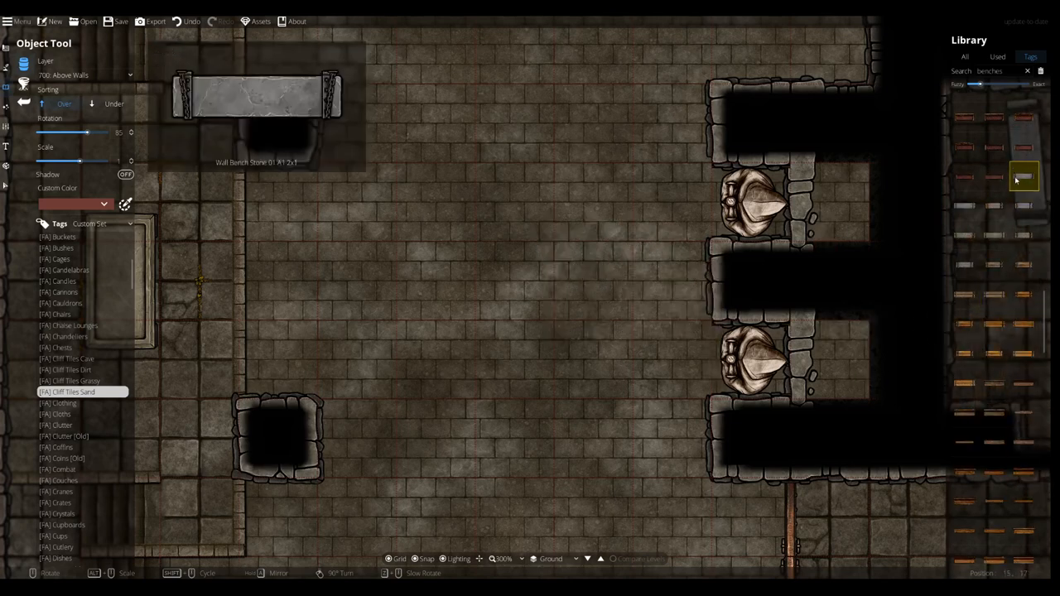
{"action": "left_click", "coordinate": [964, 235]}
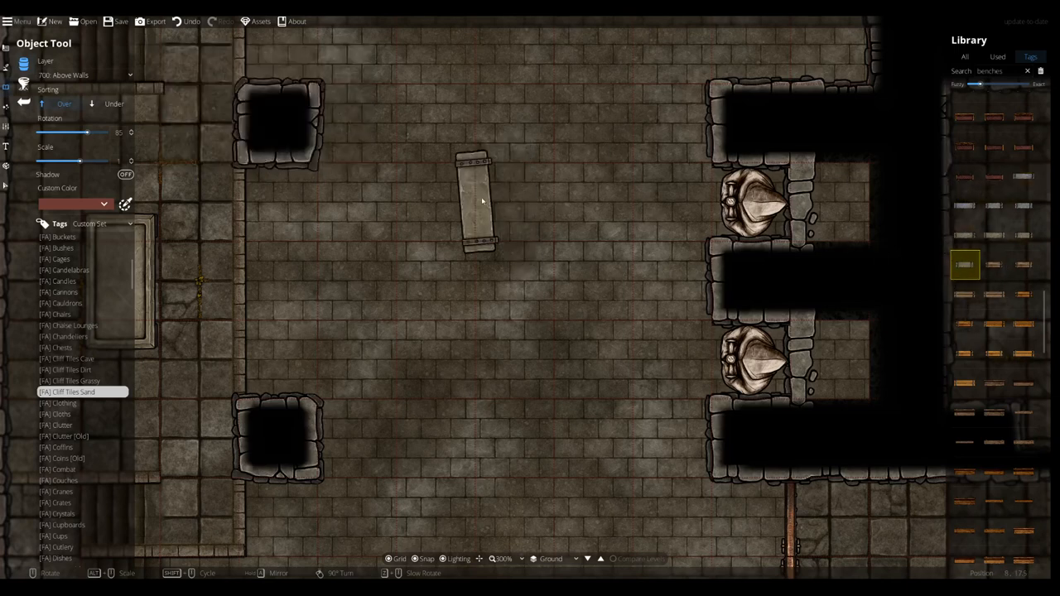
{"action": "left_click_drag", "start_coordinate": [477, 202], "coordinate": [477, 174]}
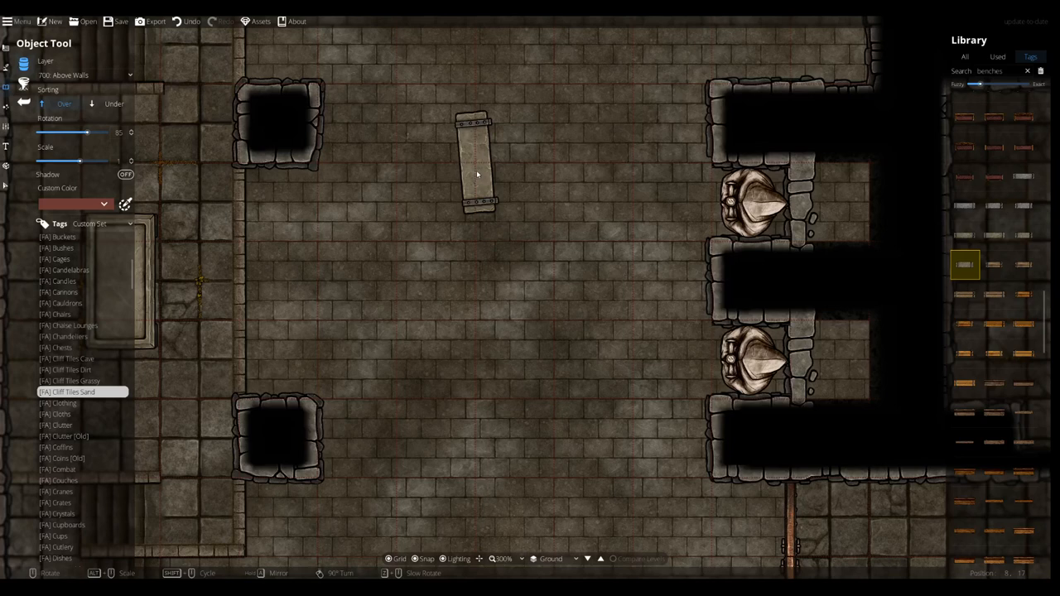
Place further benches to form the rows across the hall floor
{"action": "left_click", "coordinate": [517, 202]}
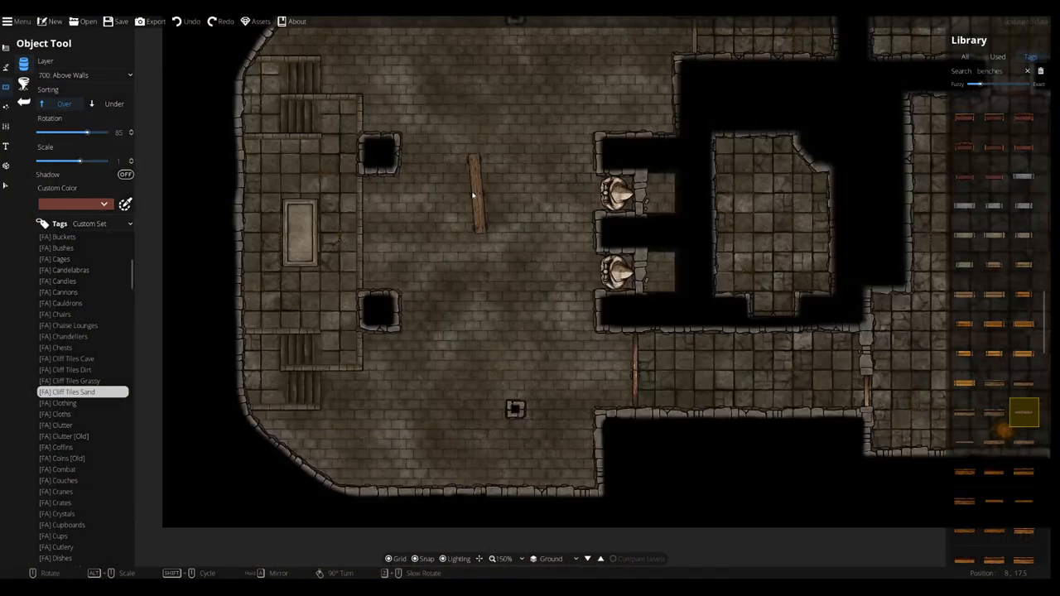
{"action": "left_click", "coordinate": [474, 297]}
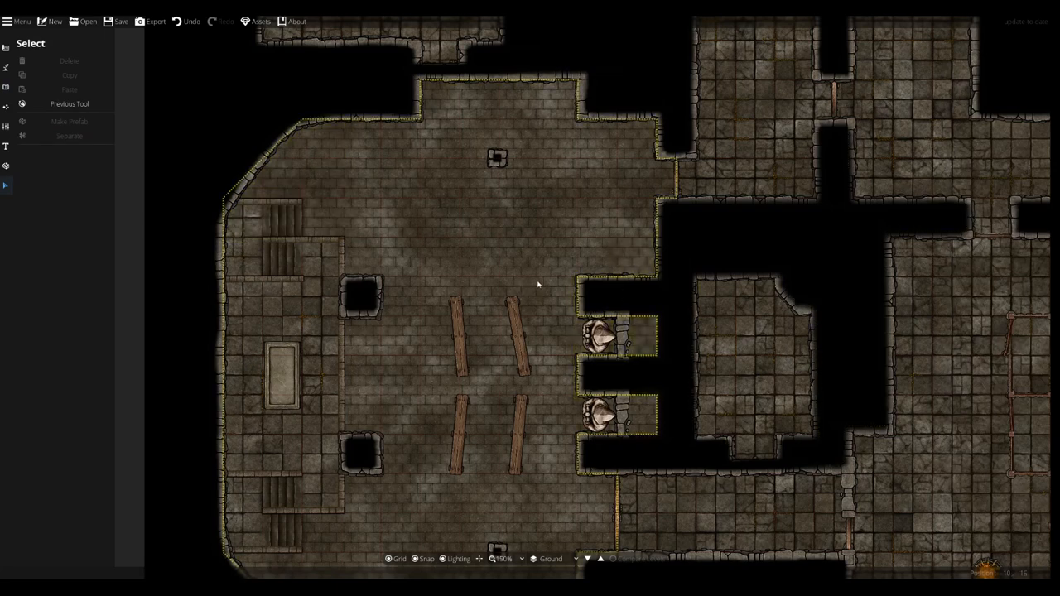
Search the library for 'benches' then 'platform' and browse for the round stone platform
{"action": "left_click_drag", "start_coordinate": [537, 285], "coordinate": [447, 313]}
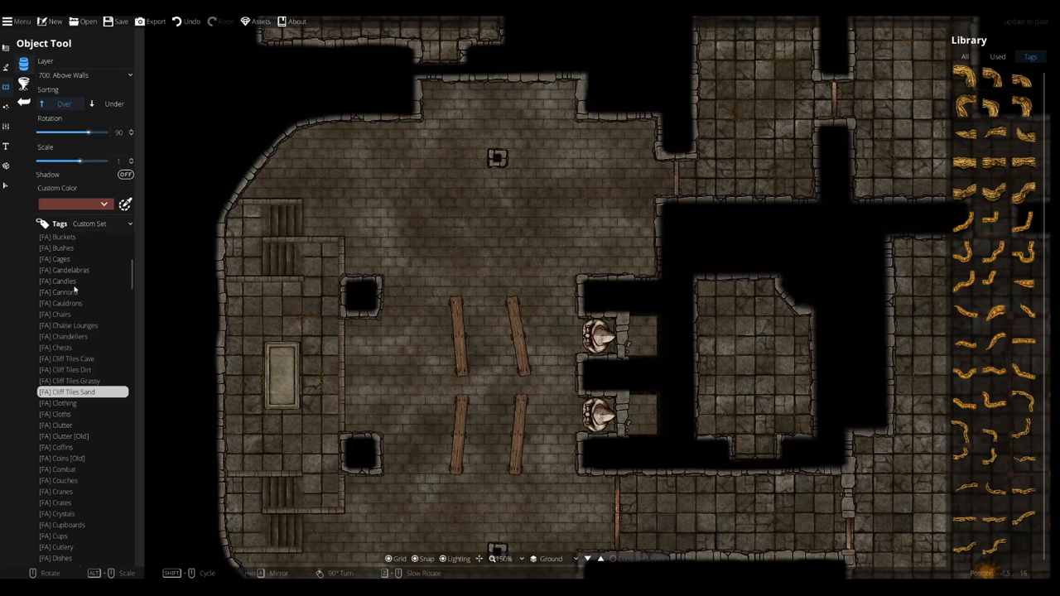
{"action": "type", "text": "benches"}
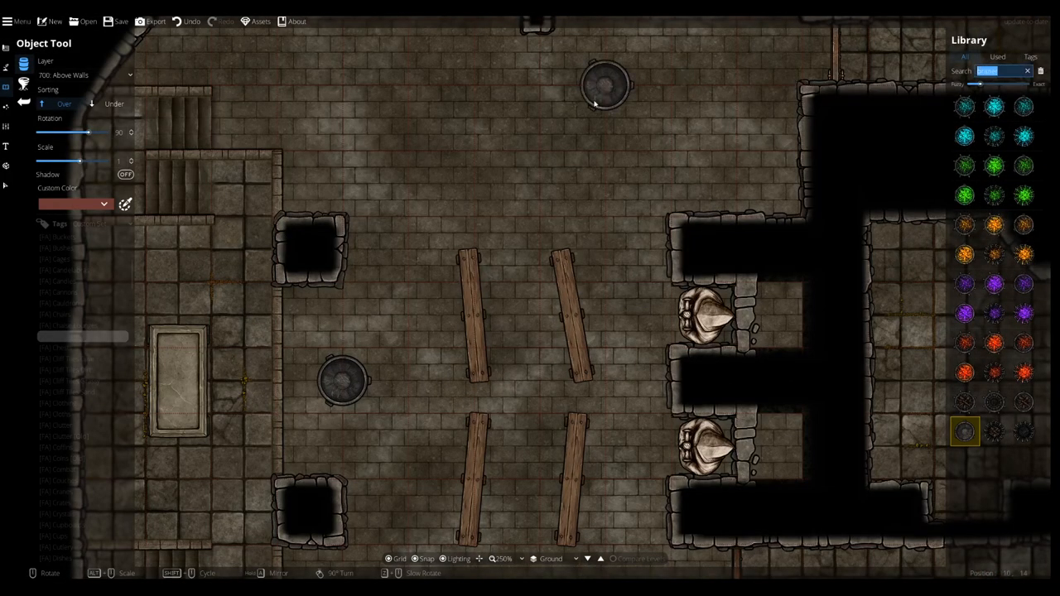
{"action": "type", "text": "platform"}
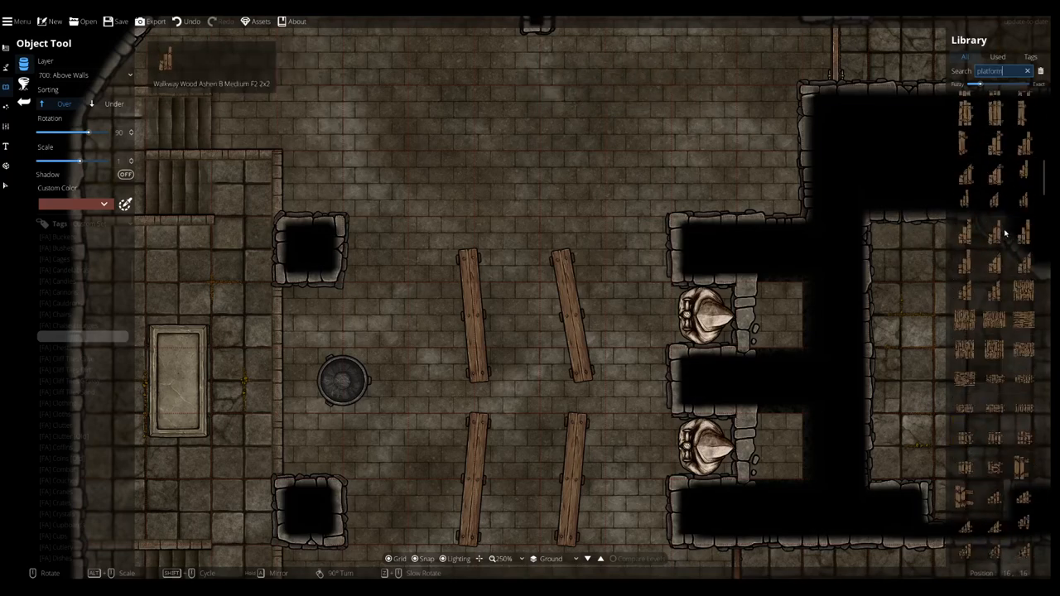
{"action": "scroll", "scroll_direction": "down", "scroll_amount": 3}
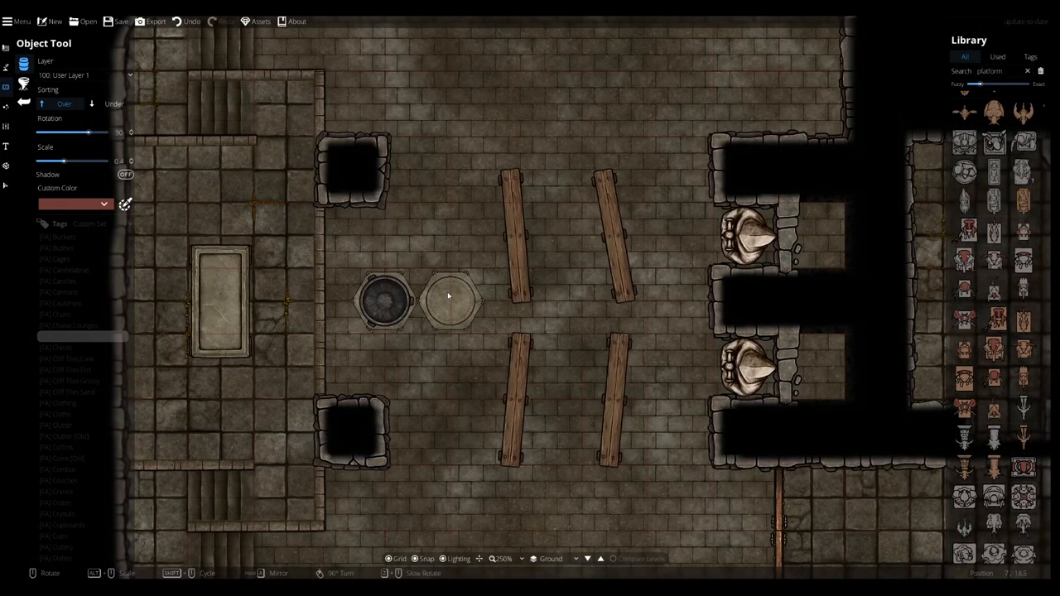
{"action": "mouse_move", "coordinate": [434, 284]}
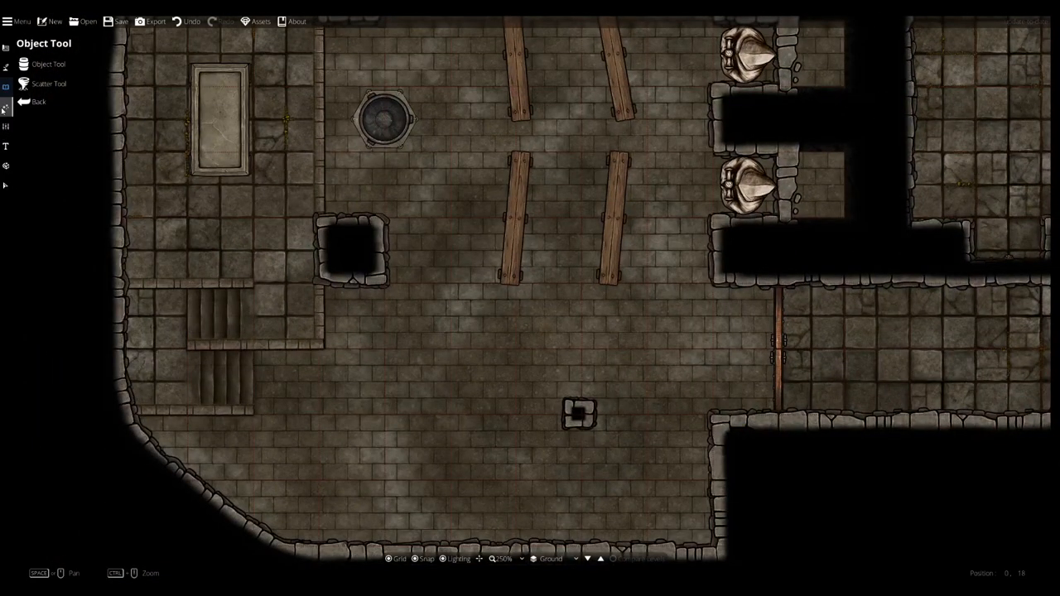
Search 'statues' and adjust the corner statue's facing beside the south-west steps
{"action": "left_click", "coordinate": [8, 108]}
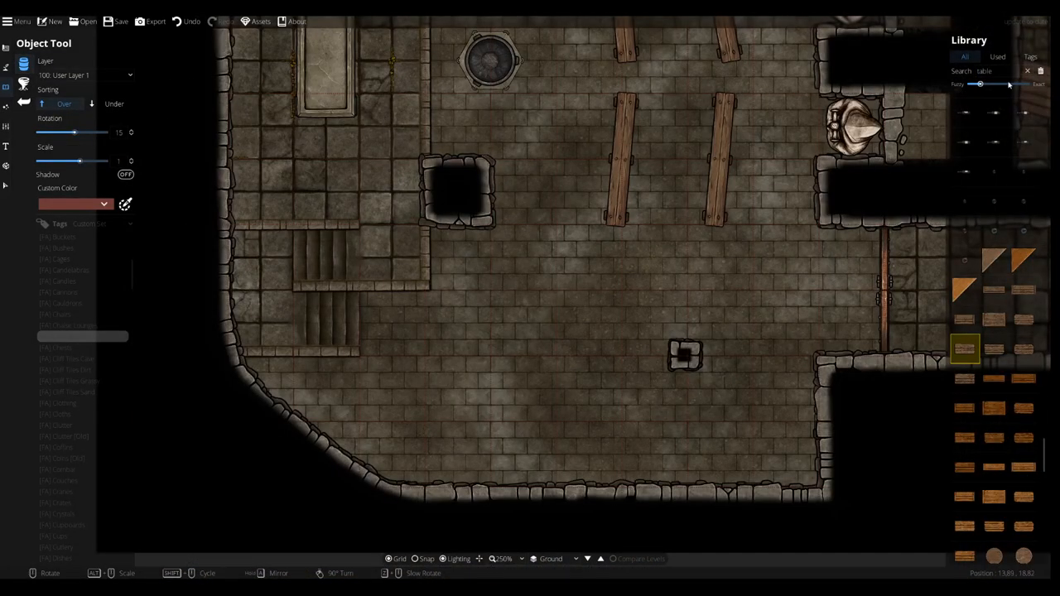
{"action": "type", "text": "statues"}
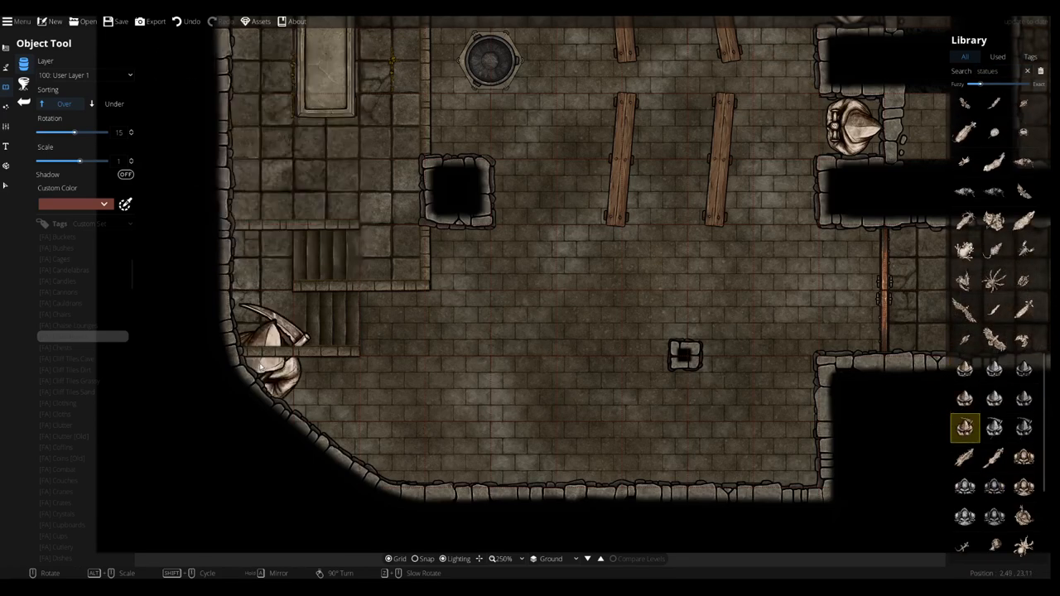
{"action": "left_click_drag", "start_coordinate": [282, 348], "coordinate": [373, 414]}
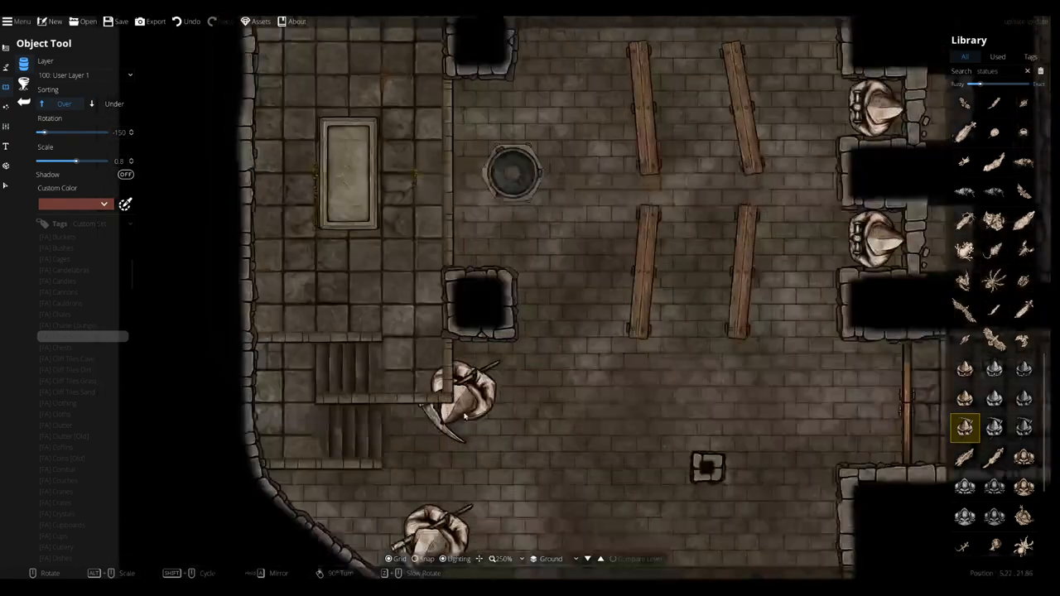
{"action": "scroll", "scroll_direction": "down", "scroll_amount": 3}
{"action": "type", "text": "table"}
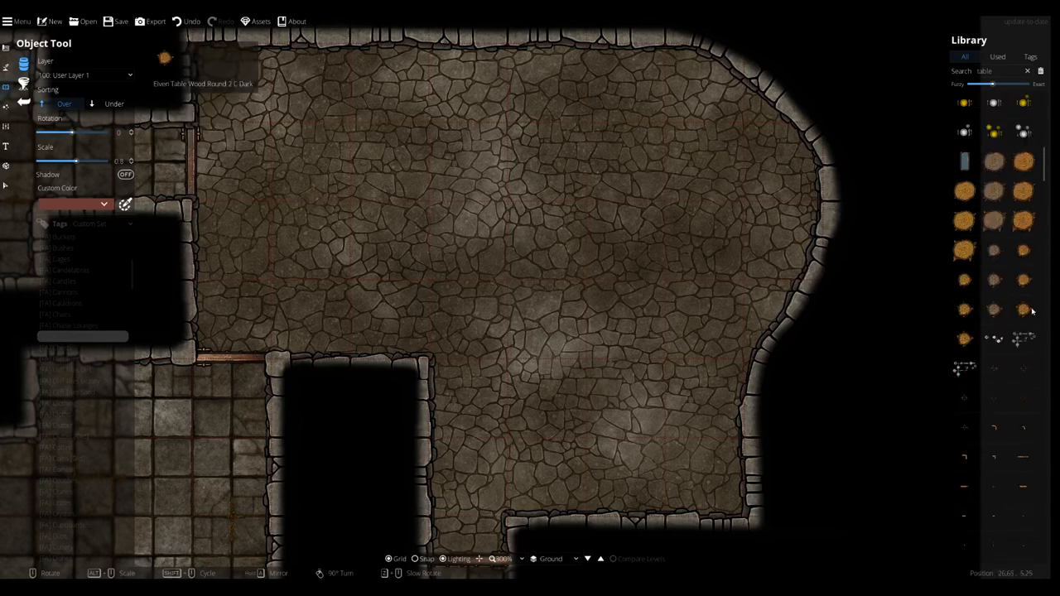
Pick a rectangular wooden table style and place one in the right alcove
{"action": "left_click", "coordinate": [1022, 341]}
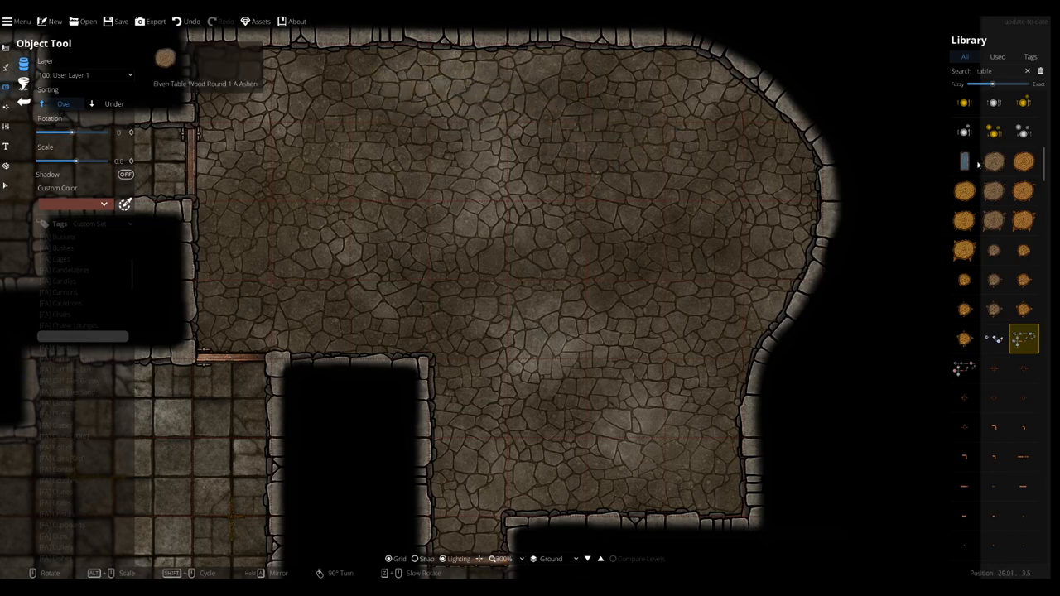
{"action": "scroll", "scroll_direction": "down", "scroll_amount": 3}
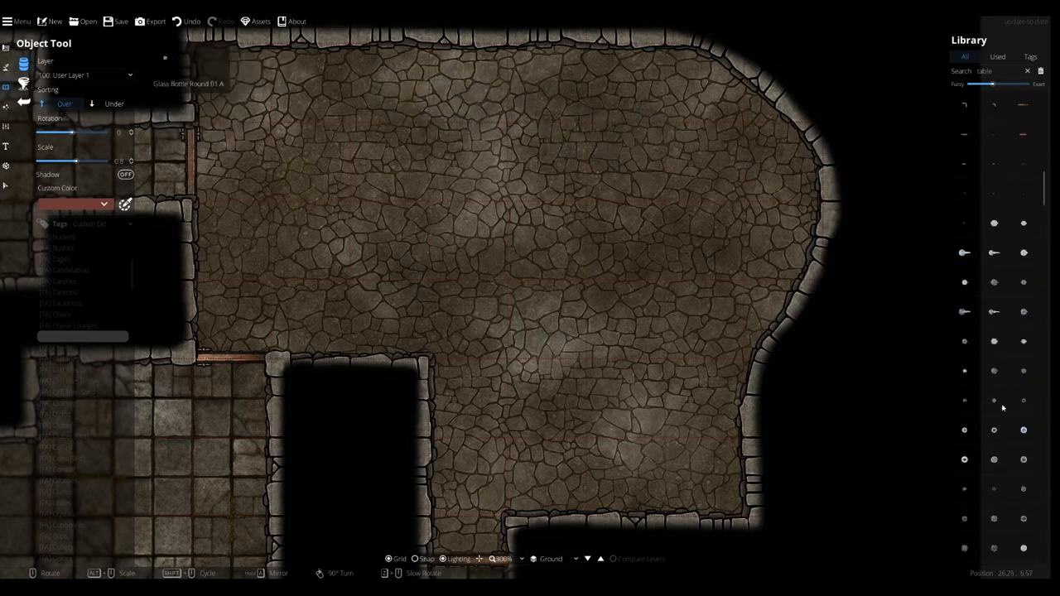
{"action": "scroll", "scroll_direction": "down", "scroll_amount": 3}
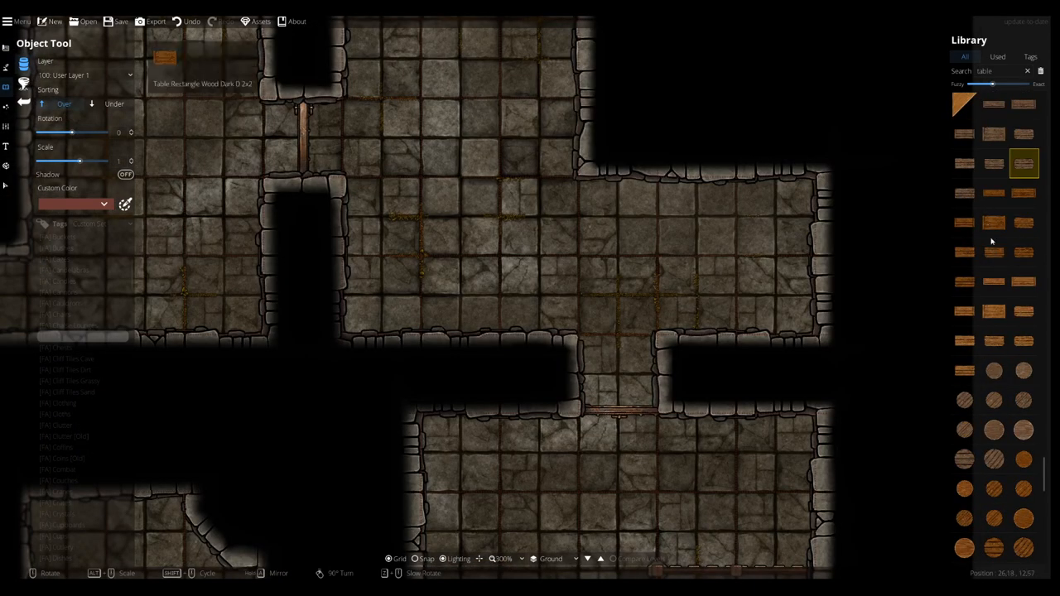
{"action": "left_click", "coordinate": [758, 235]}
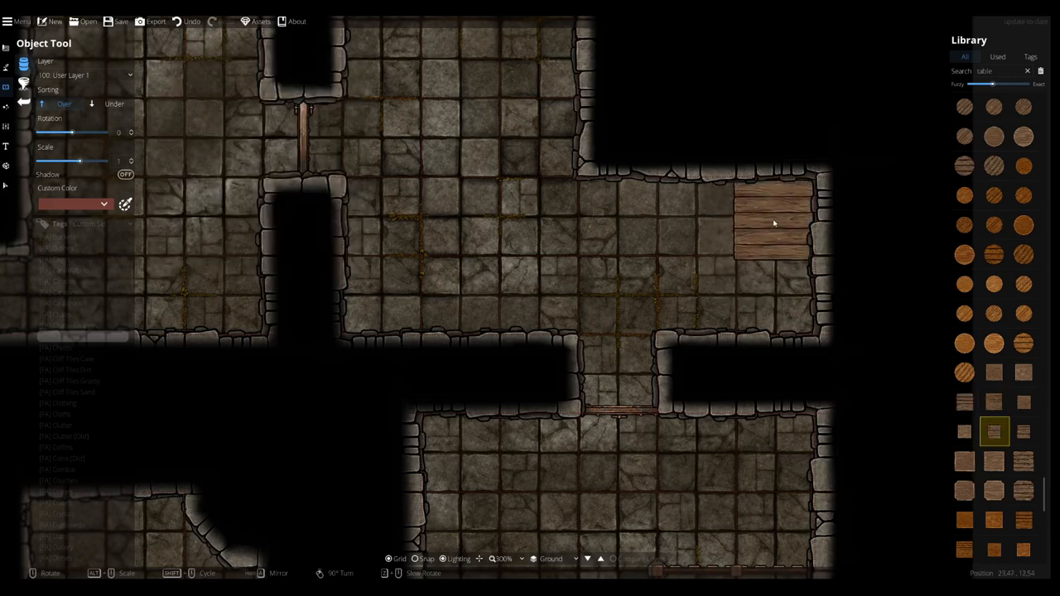
Place wooden tables in the middle room and the room below it
{"action": "left_click", "coordinate": [609, 368]}
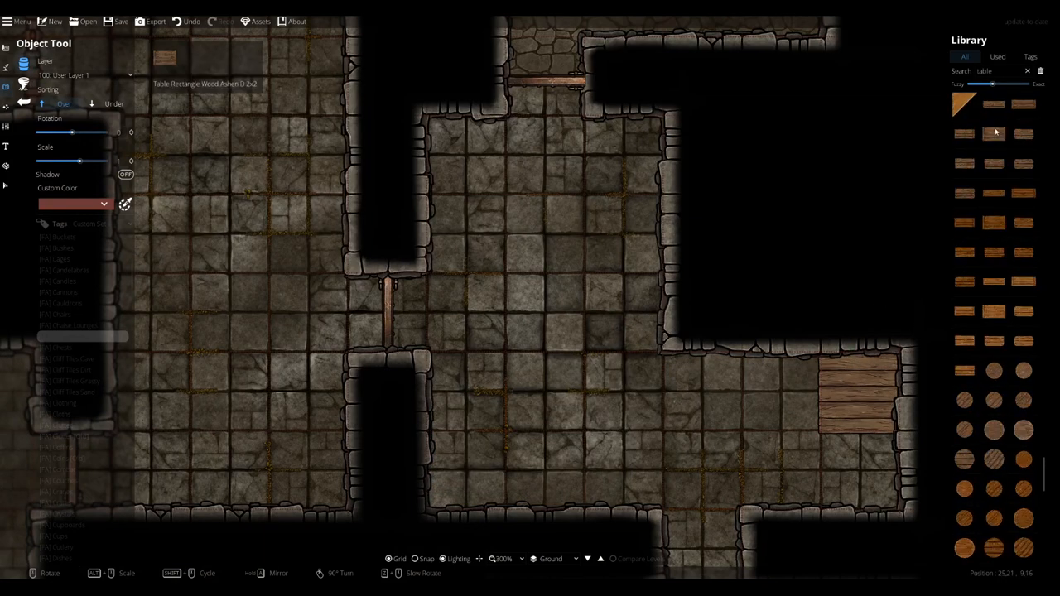
{"action": "left_click", "coordinate": [993, 134]}
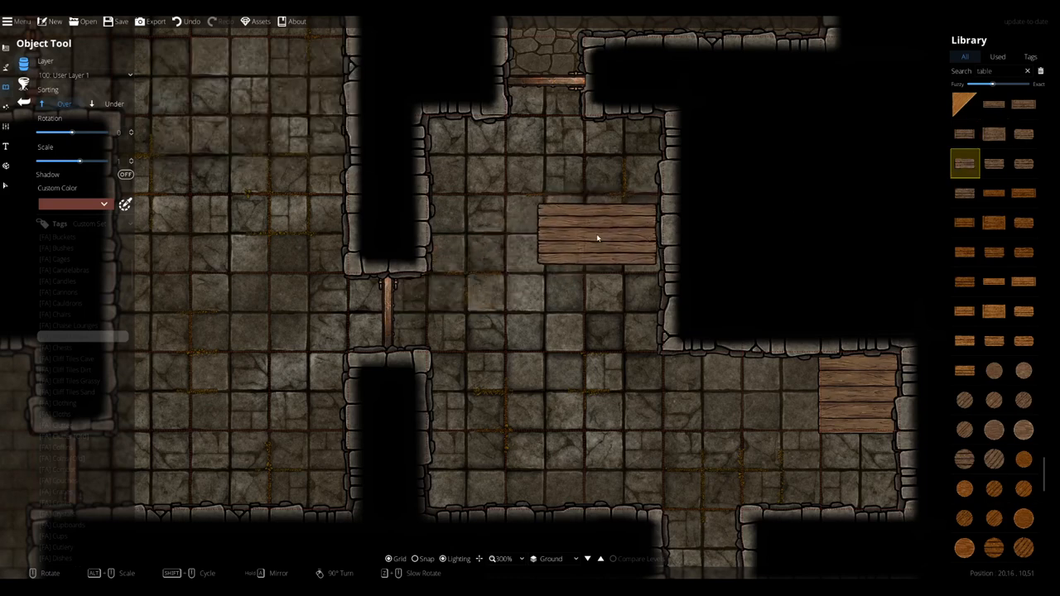
{"action": "left_click", "coordinate": [572, 447]}
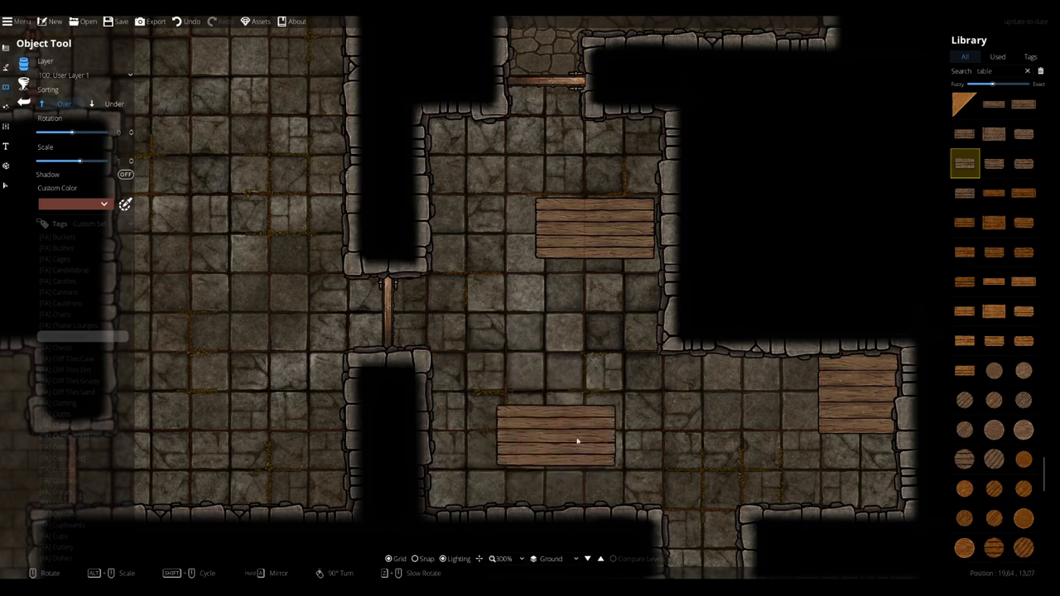
{"action": "left_click_drag", "start_coordinate": [555, 439], "coordinate": [613, 451]}
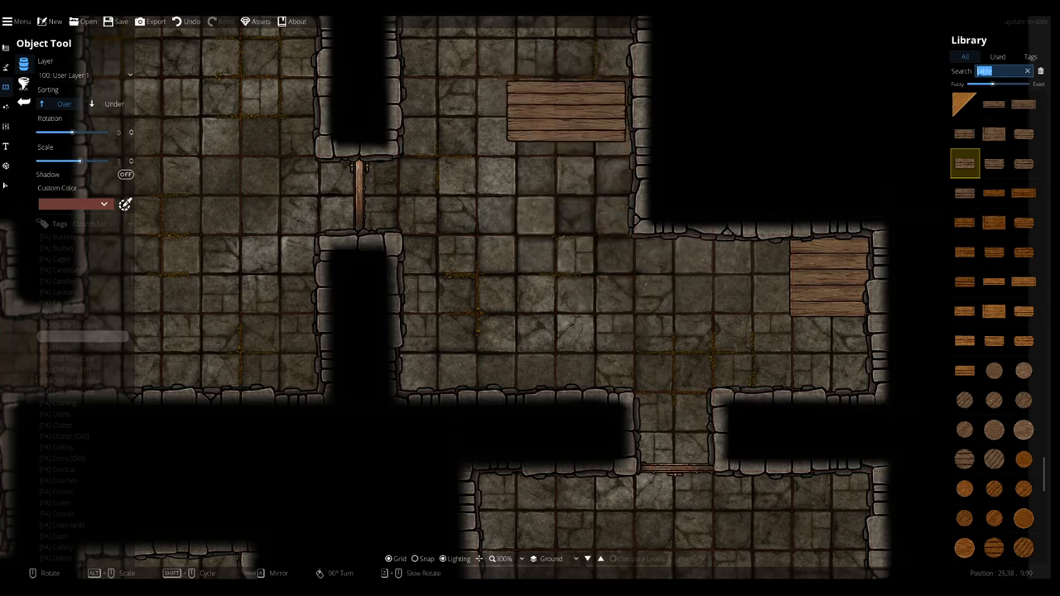
Find 'shelves' in the Library and set a wooden shelf against the storeroom's left wall
{"action": "type", "text": "shelves"}
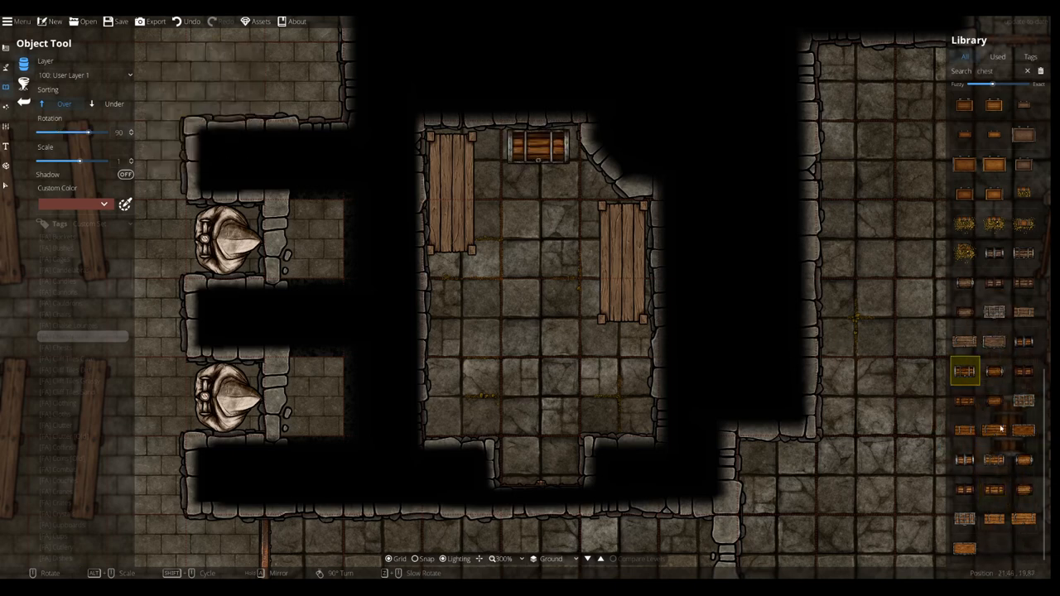
{"action": "left_click", "coordinate": [994, 429]}
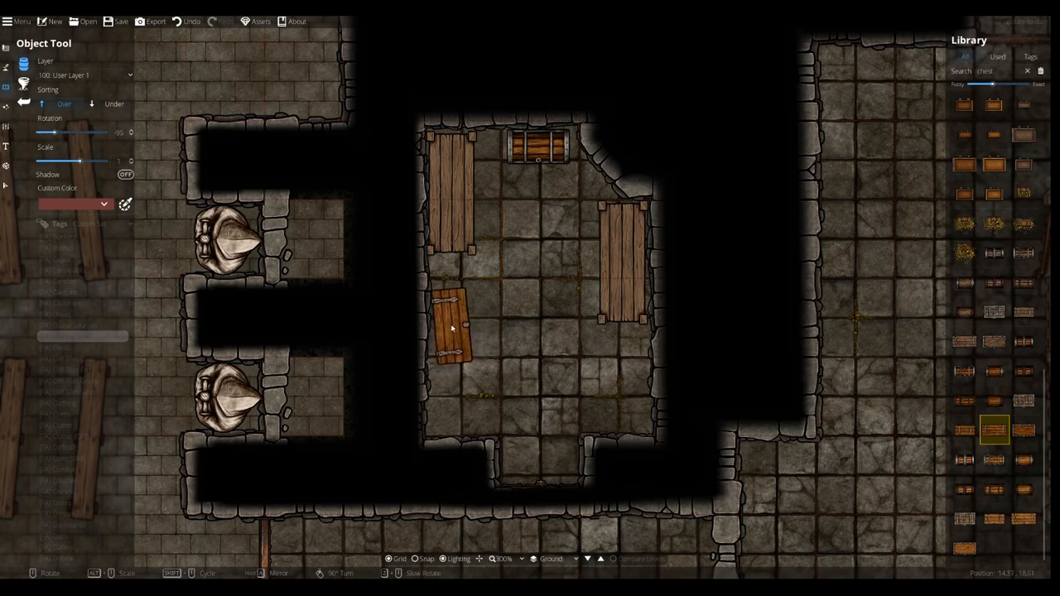
{"action": "left_click_drag", "start_coordinate": [451, 328], "coordinate": [444, 406]}
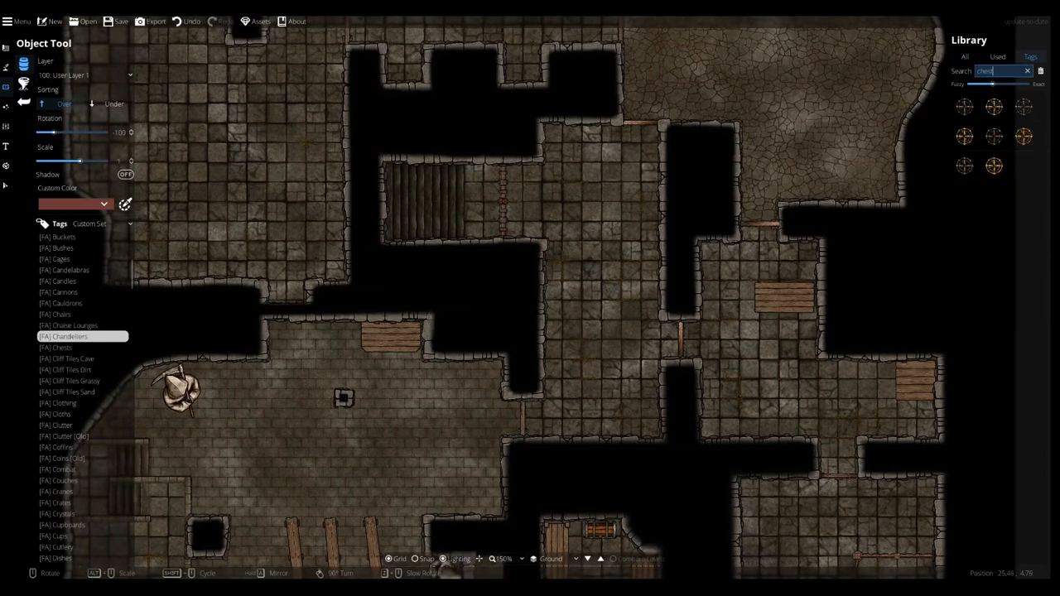
{"action": "type", "text": "rug"}
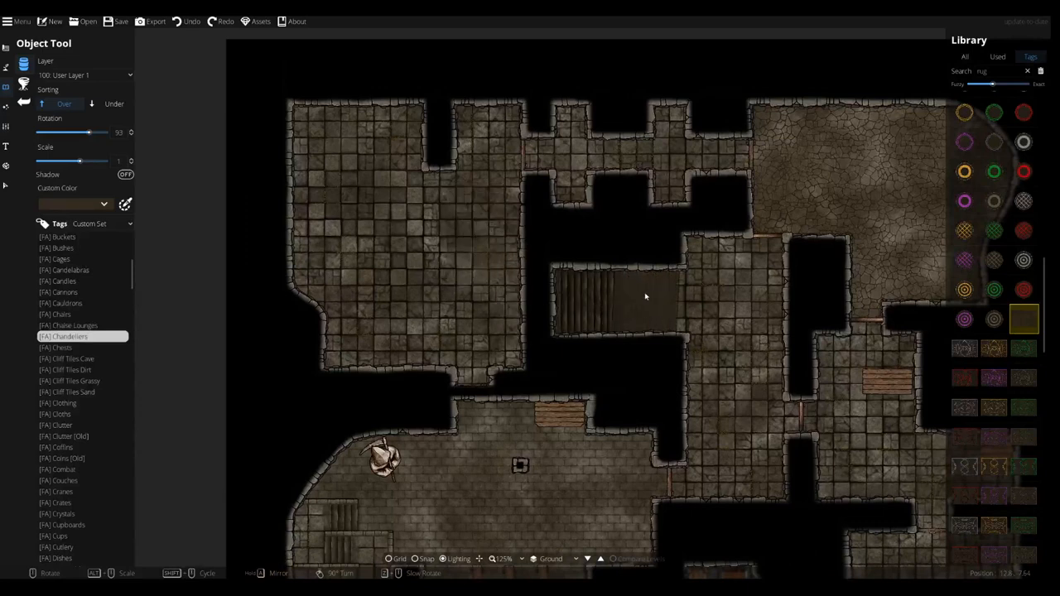
{"action": "mouse_move", "coordinate": [821, 85]}
{"action": "type", "text": "lever"}
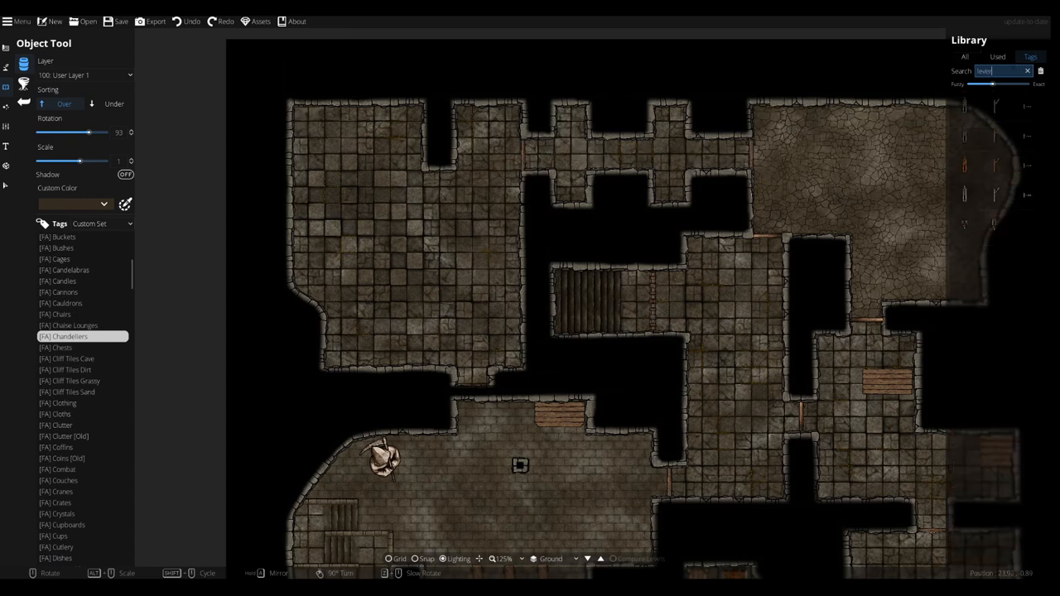
{"action": "left_click", "coordinate": [1027, 70]}
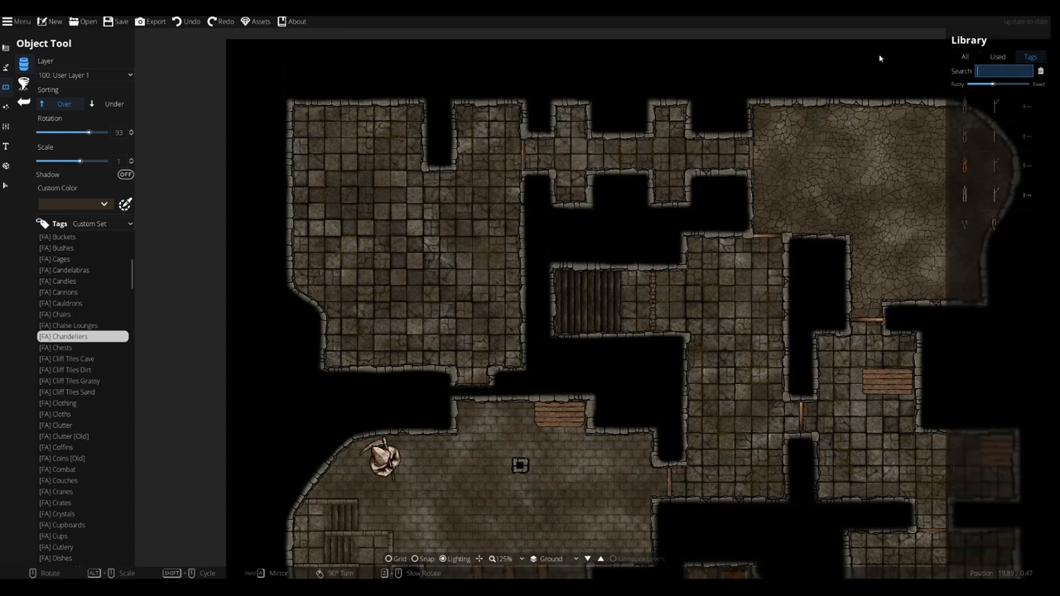
{"action": "left_click", "coordinate": [67, 337]}
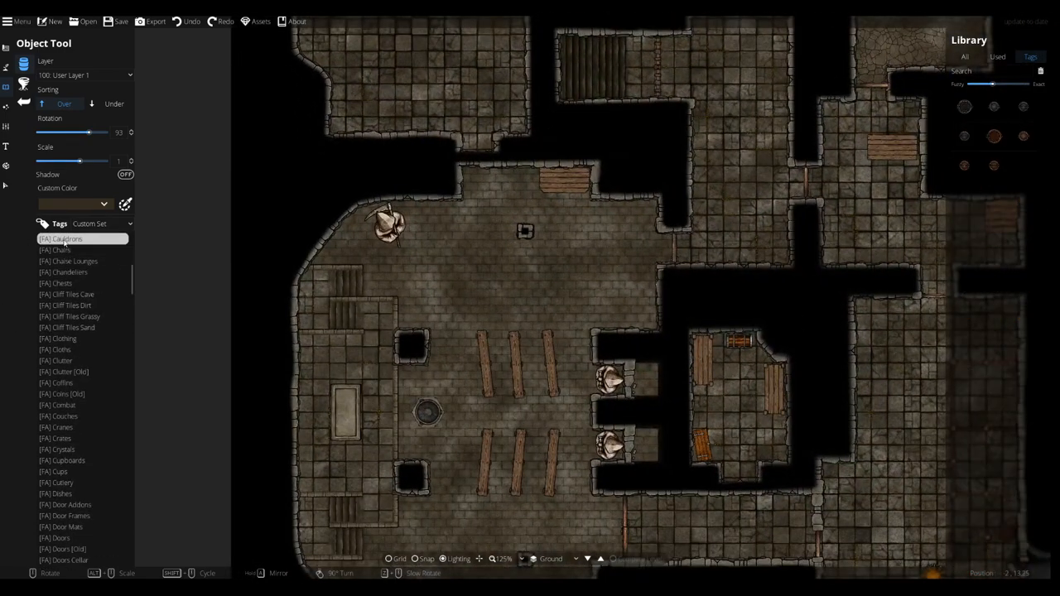
{"action": "left_click", "coordinate": [66, 328]}
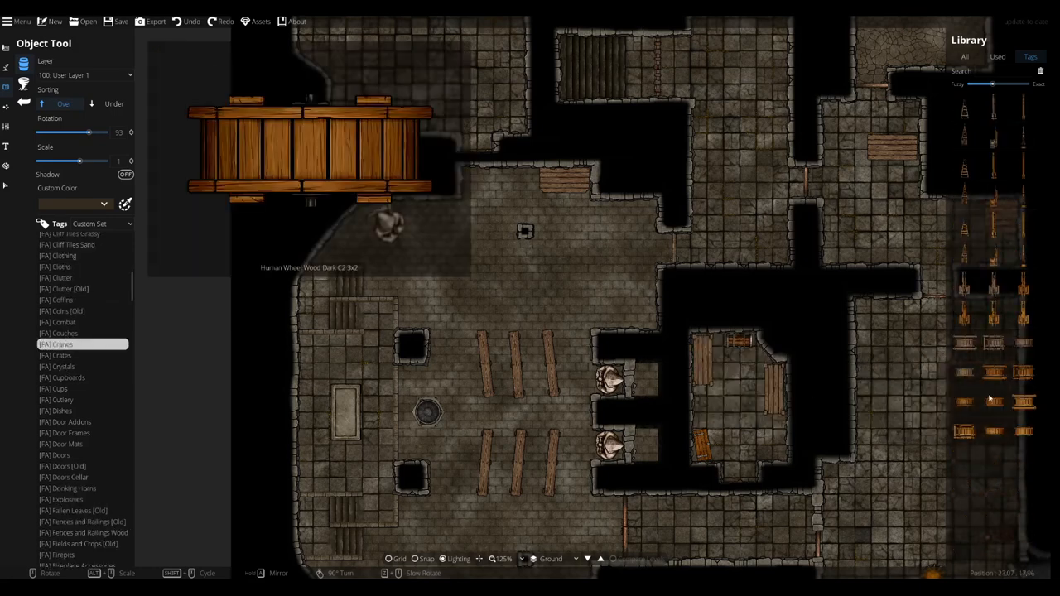
{"action": "left_click", "coordinate": [55, 355]}
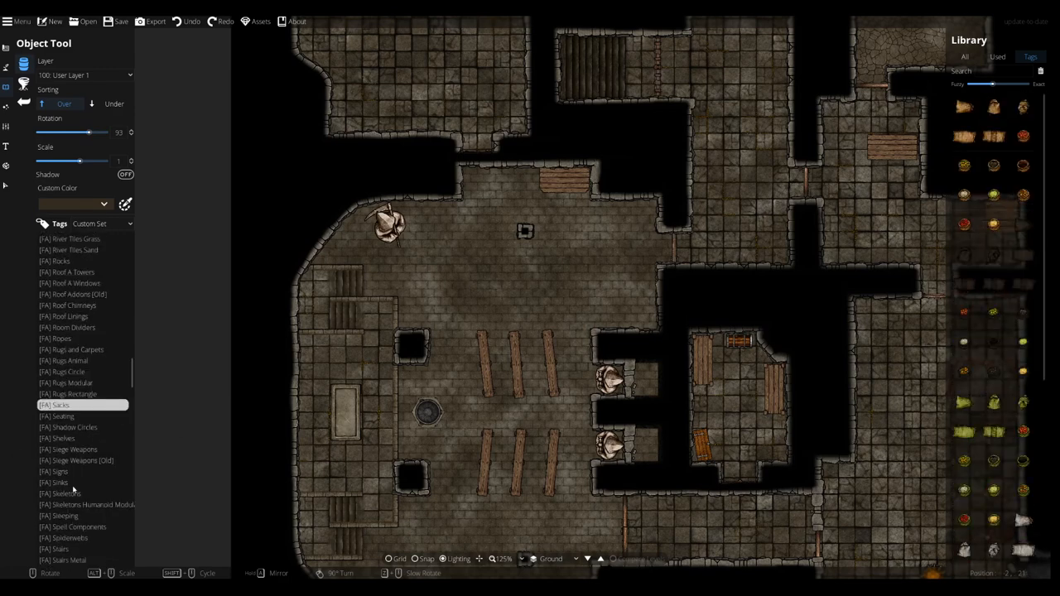
{"action": "left_click", "coordinate": [56, 513]}
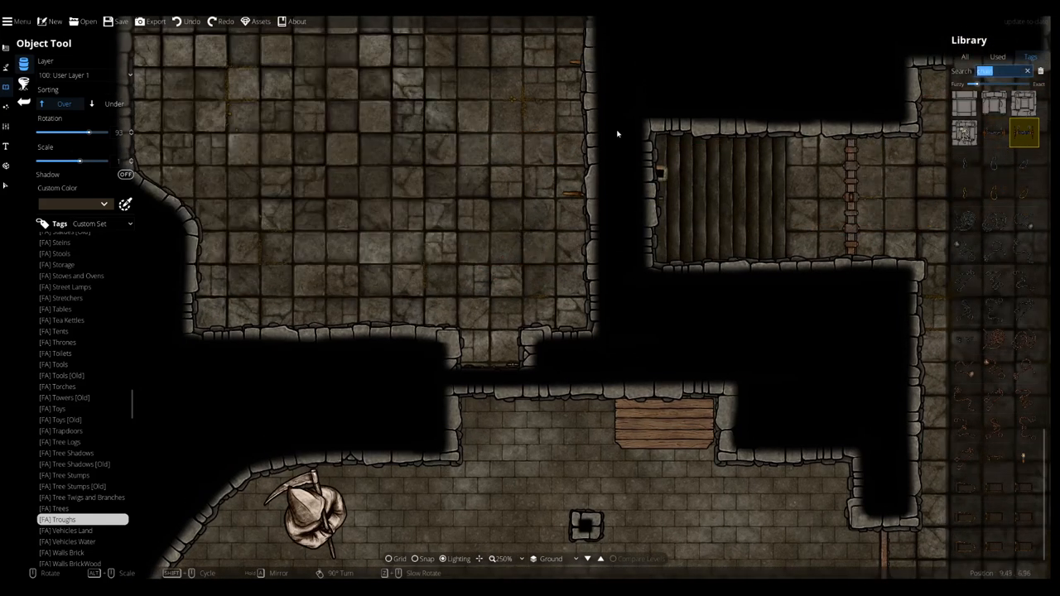
Find 'winch' in the Library and lay a chain winch across the room left of the stairs
{"action": "type", "text": "winch"}
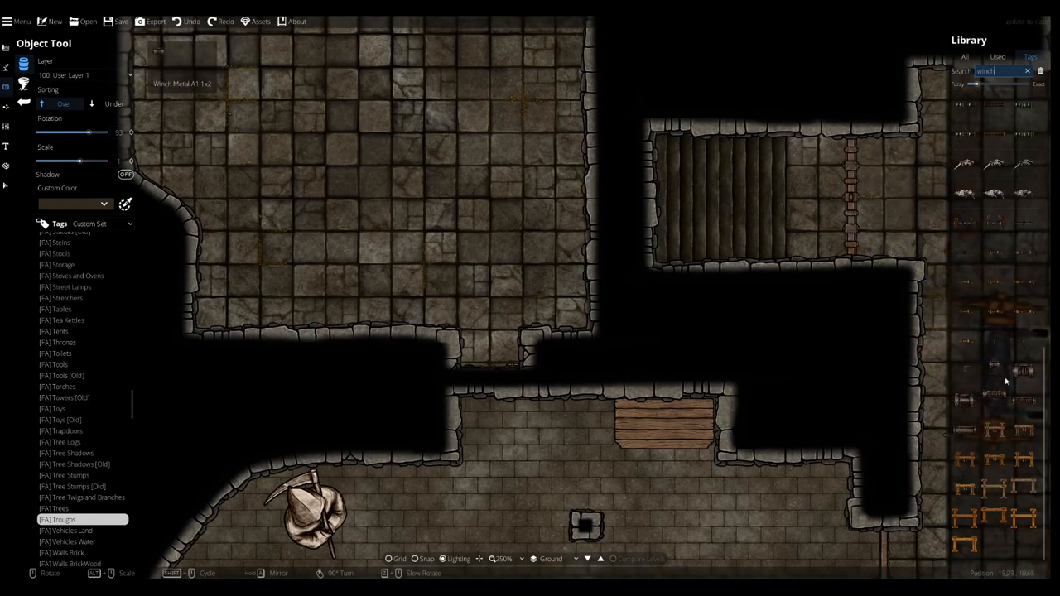
{"action": "left_click", "coordinate": [998, 430]}
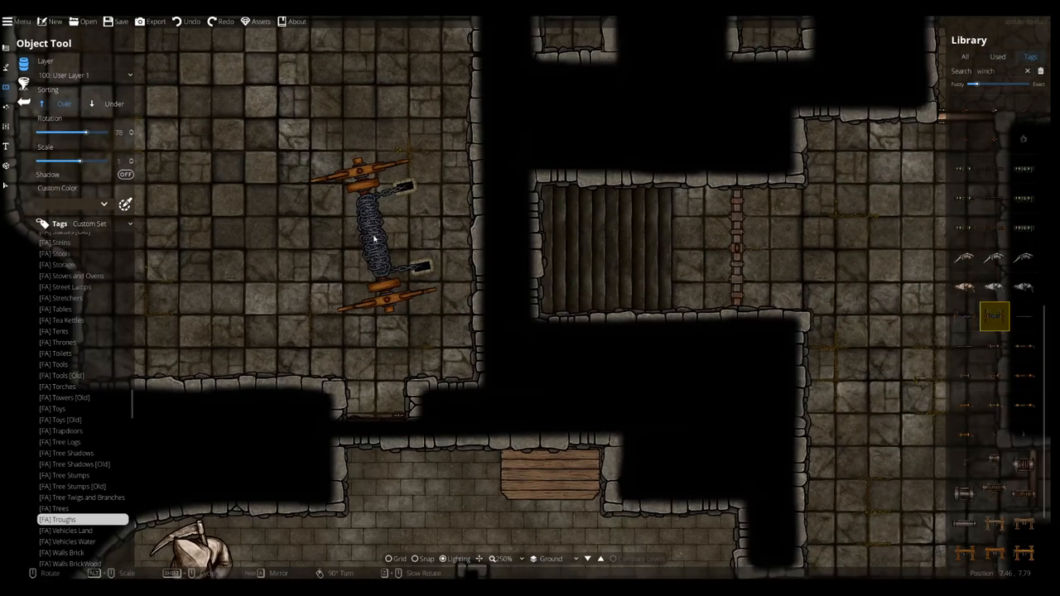
{"action": "left_click_drag", "start_coordinate": [372, 240], "coordinate": [411, 261]}
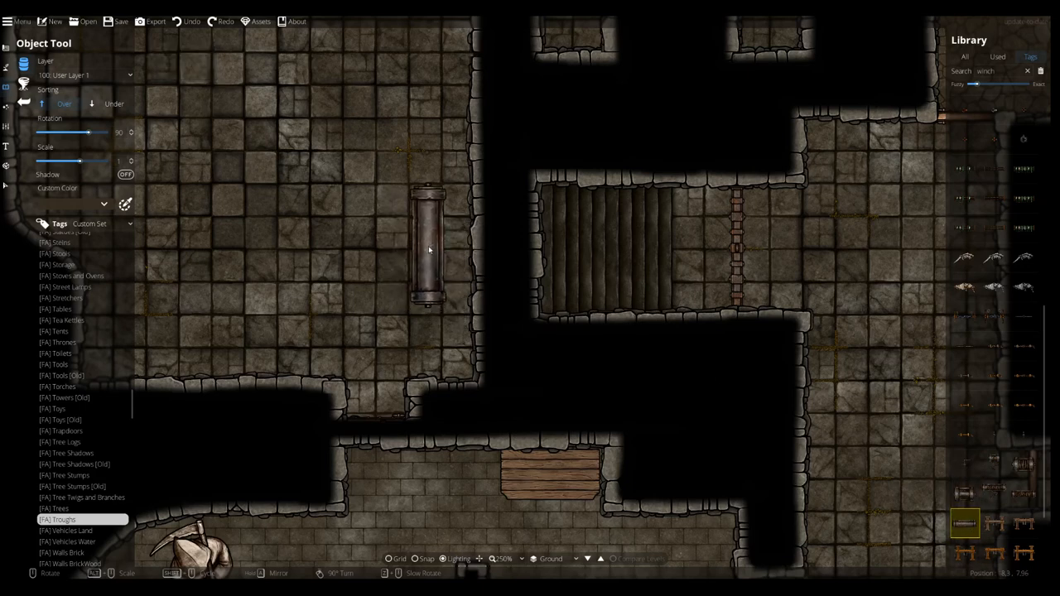
Place two winch drums side by side beside the stairs
{"action": "left_click", "coordinate": [458, 265]}
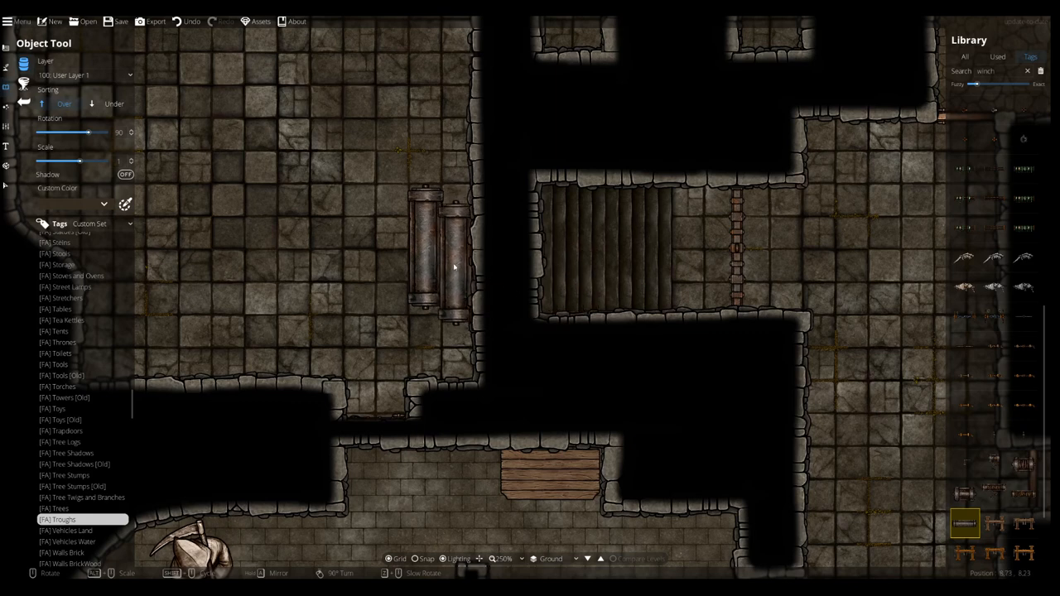
{"action": "left_click", "coordinate": [967, 523]}
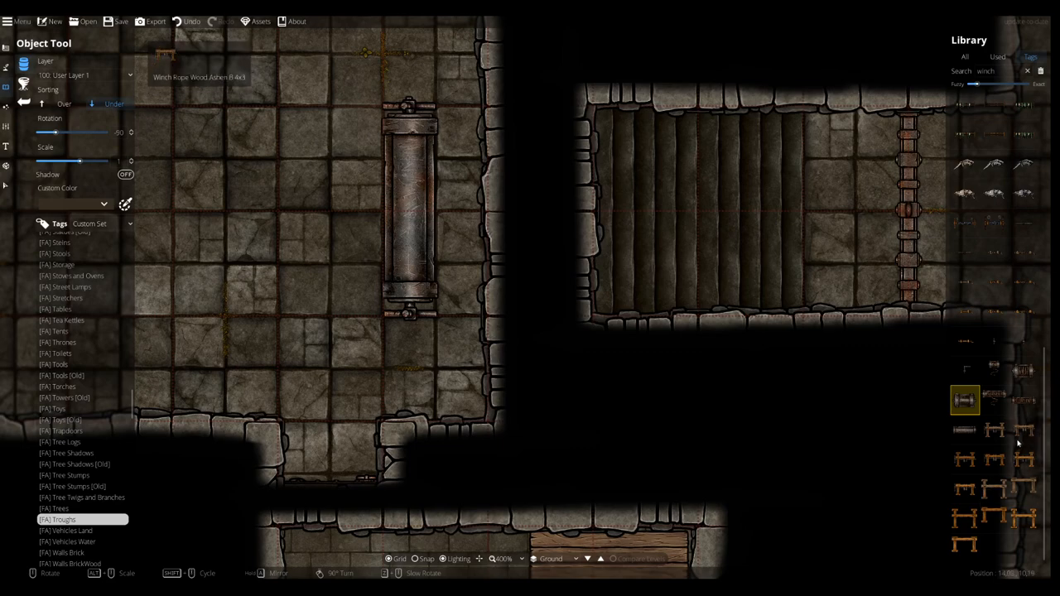
{"action": "left_click", "coordinate": [1024, 430]}
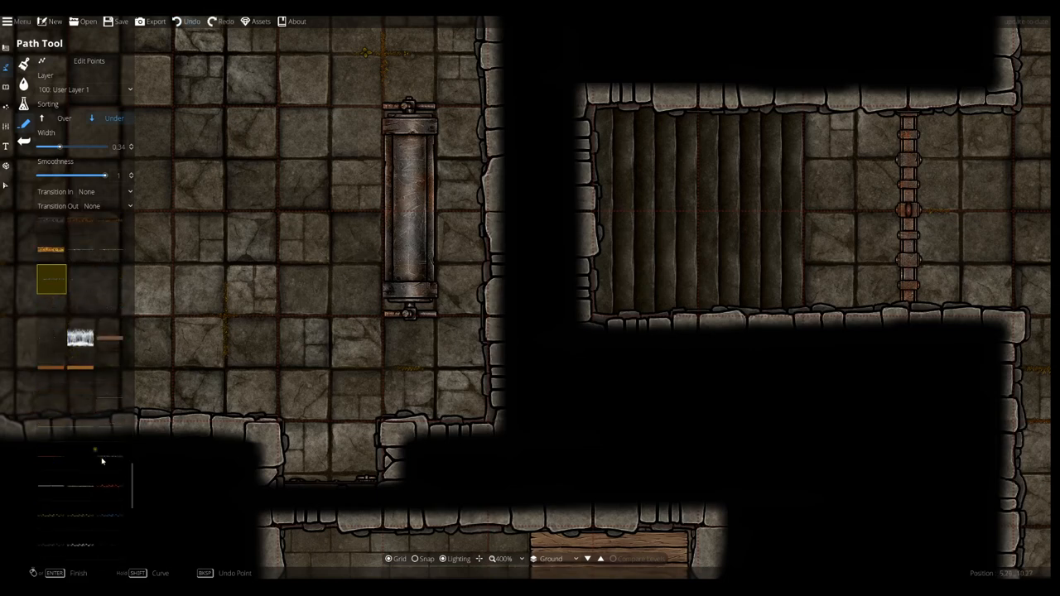
Adjust the Path Tool width slider and choose a texture for the winch chain
{"action": "left_click_drag", "start_coordinate": [49, 146], "coordinate": [86, 146]}
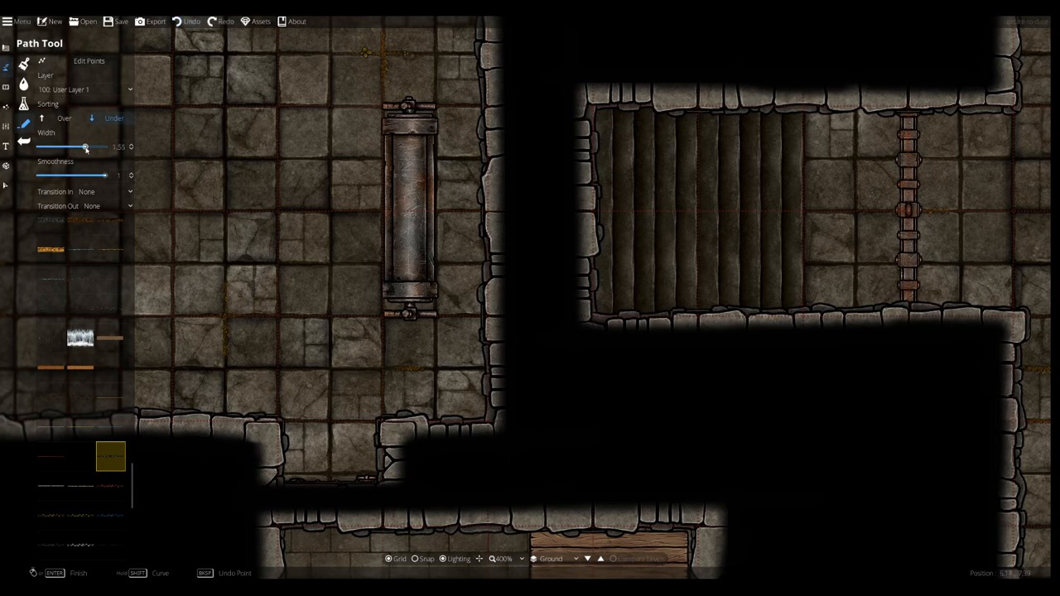
{"action": "left_click_drag", "start_coordinate": [86, 146], "coordinate": [83, 146]}
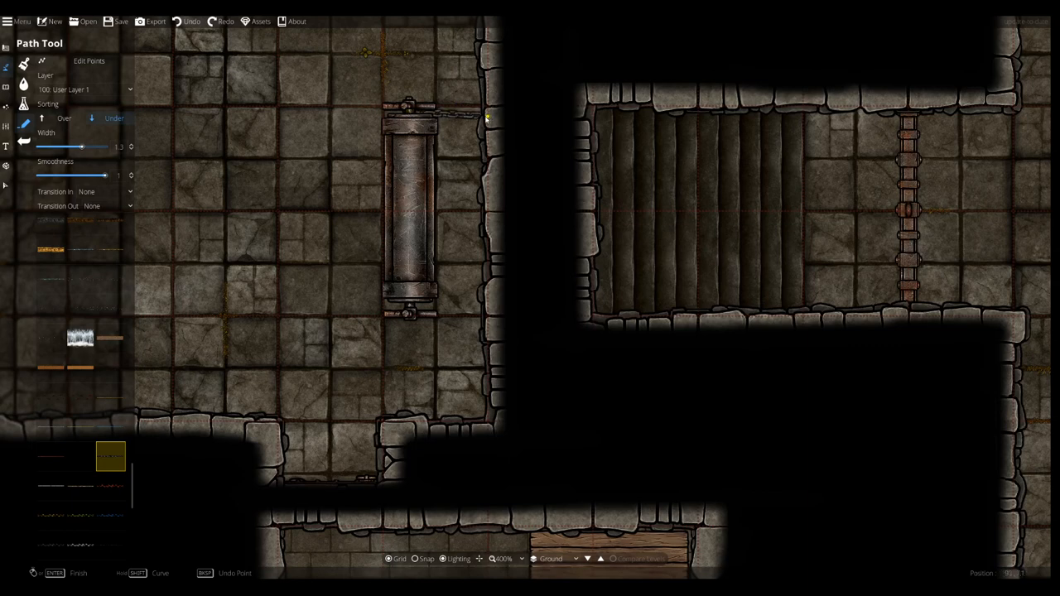
{"action": "left_click", "coordinate": [83, 89]}
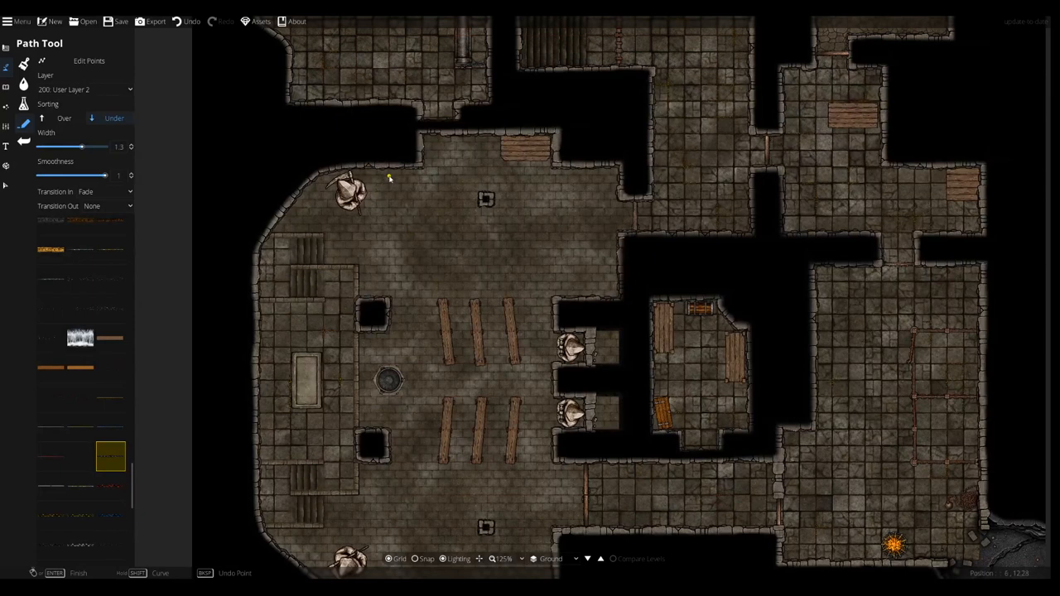
{"action": "mouse_move", "coordinate": [728, 283]}
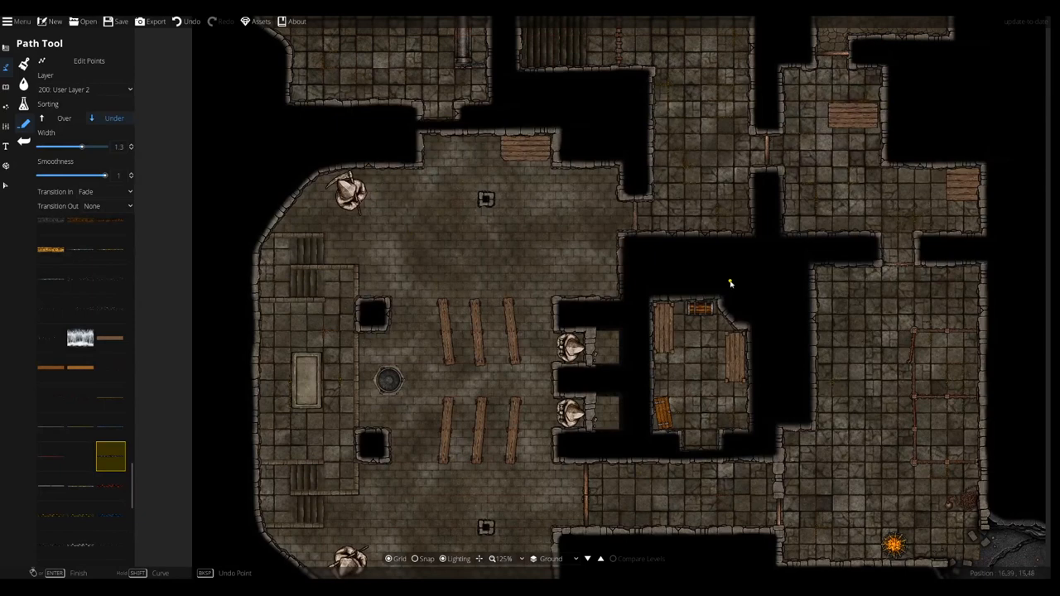